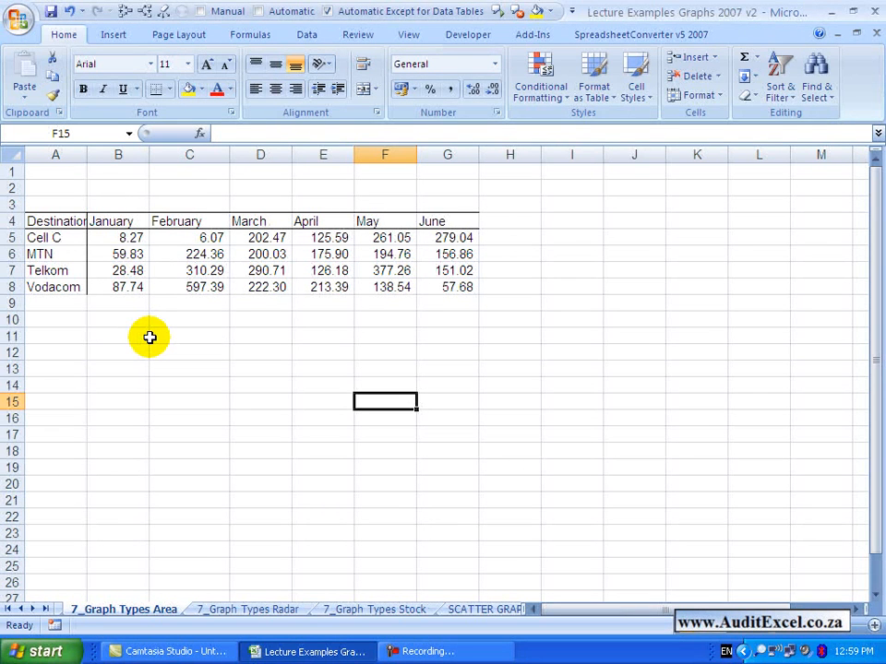
mouse_move(44, 270)
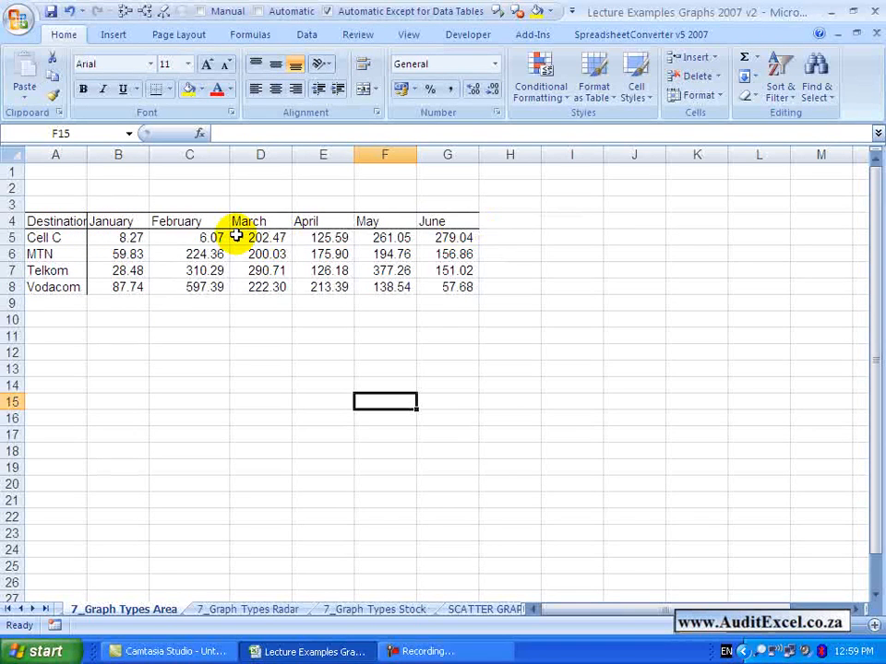
mouse_move(109, 299)
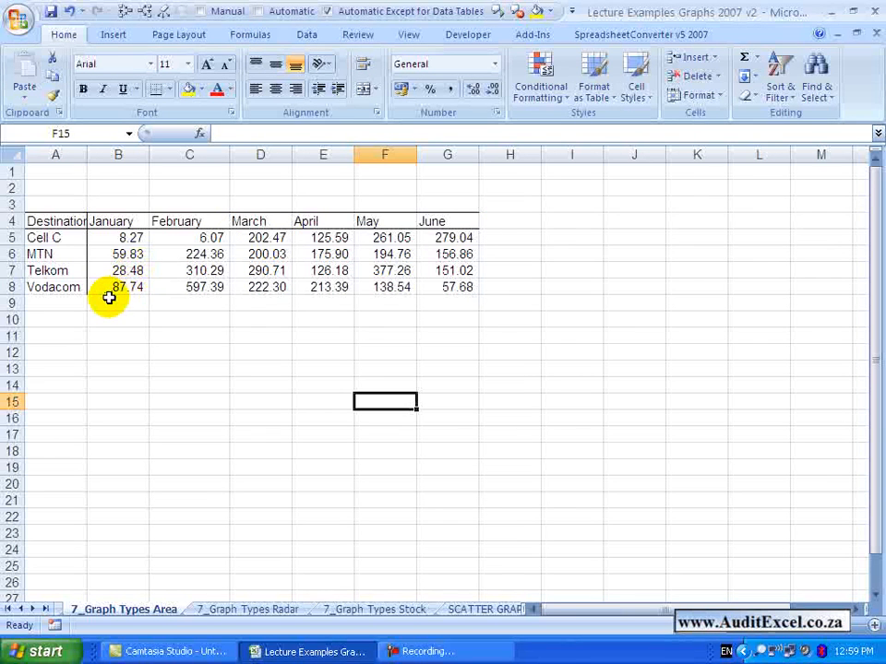
mouse_move(230, 287)
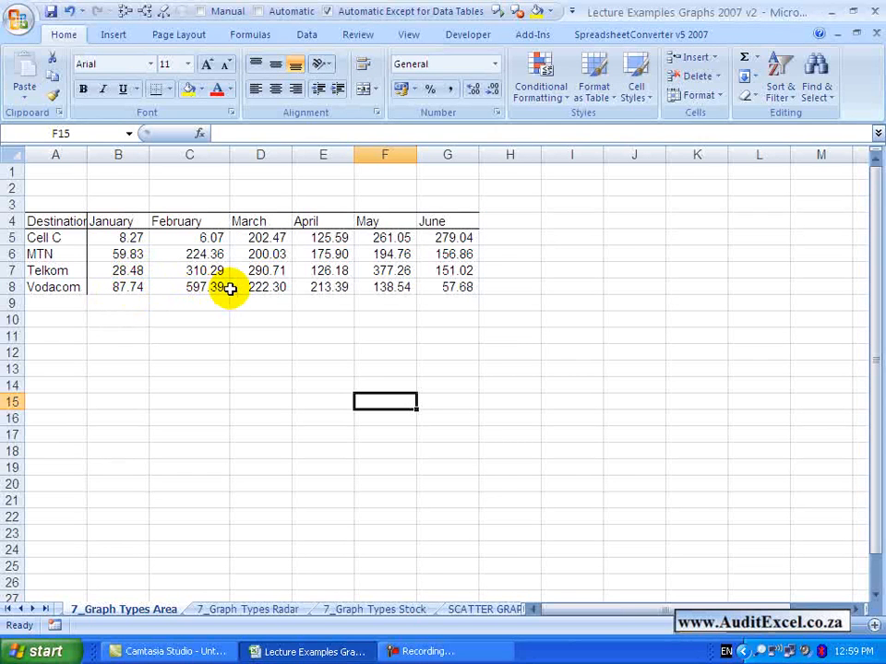
mouse_move(129, 255)
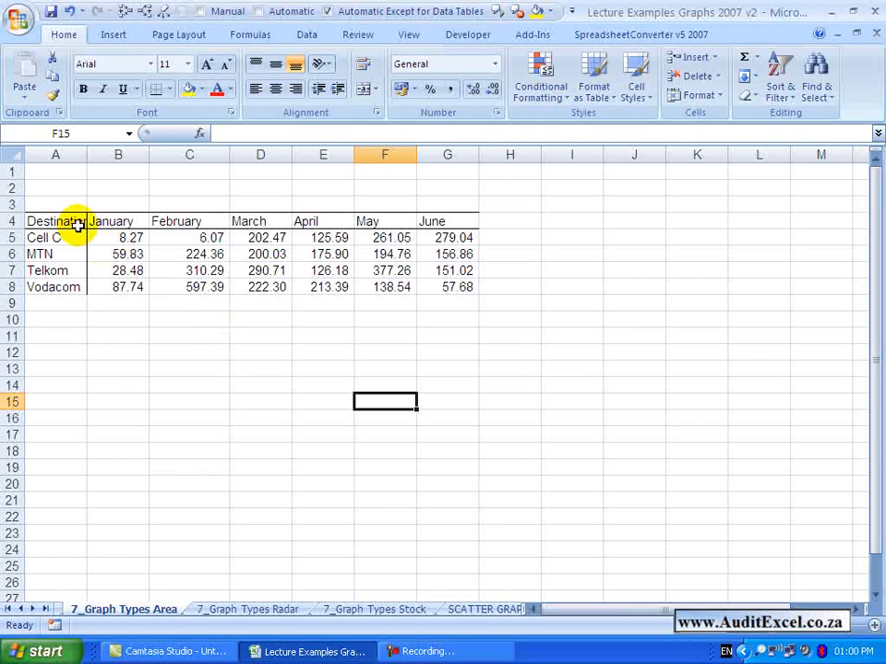
Step: Select the A4:G8 network table and show the Area chart type gallery for it
click(56, 221)
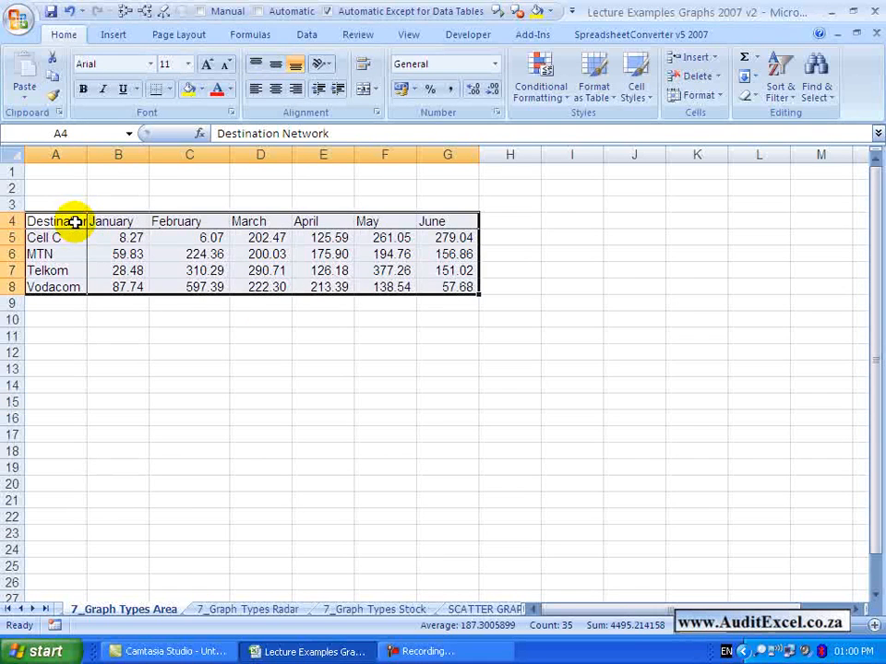
click(113, 34)
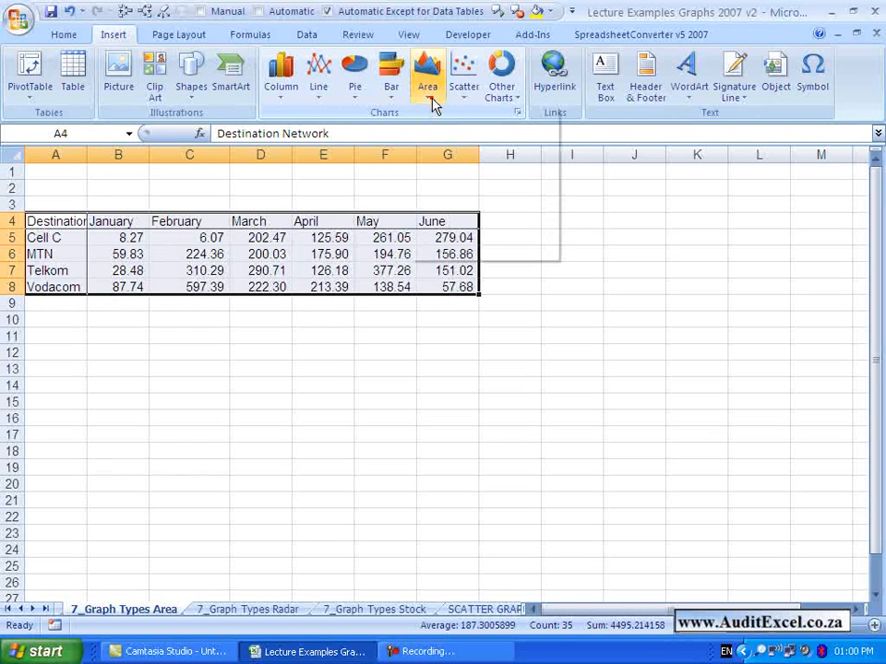
click(428, 74)
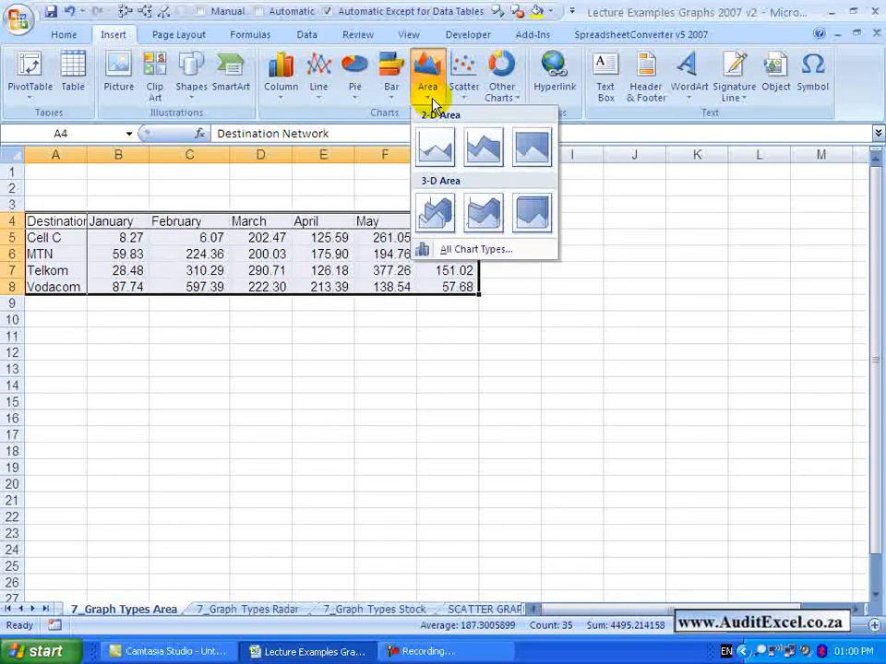
mouse_move(435, 148)
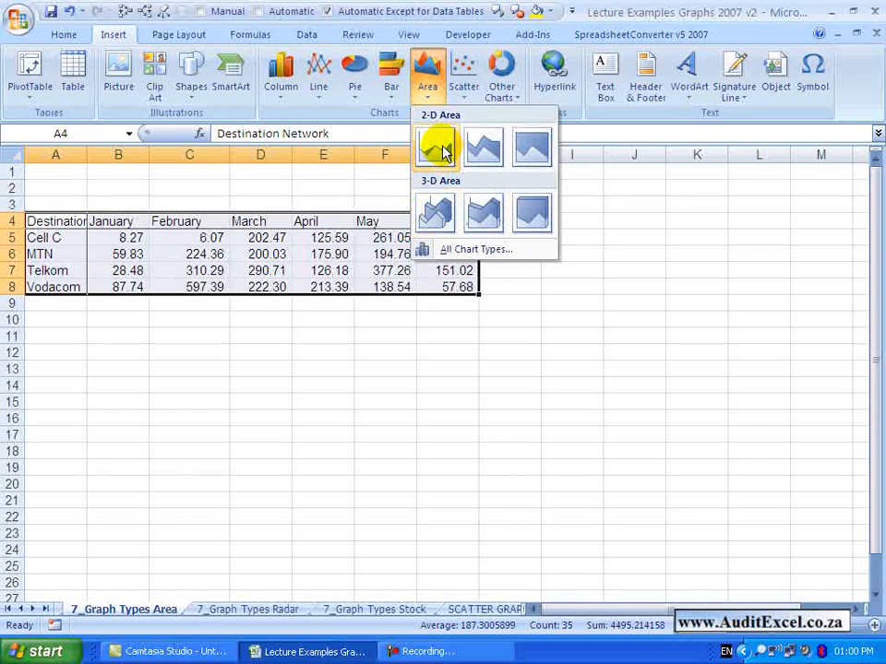
mouse_move(531, 147)
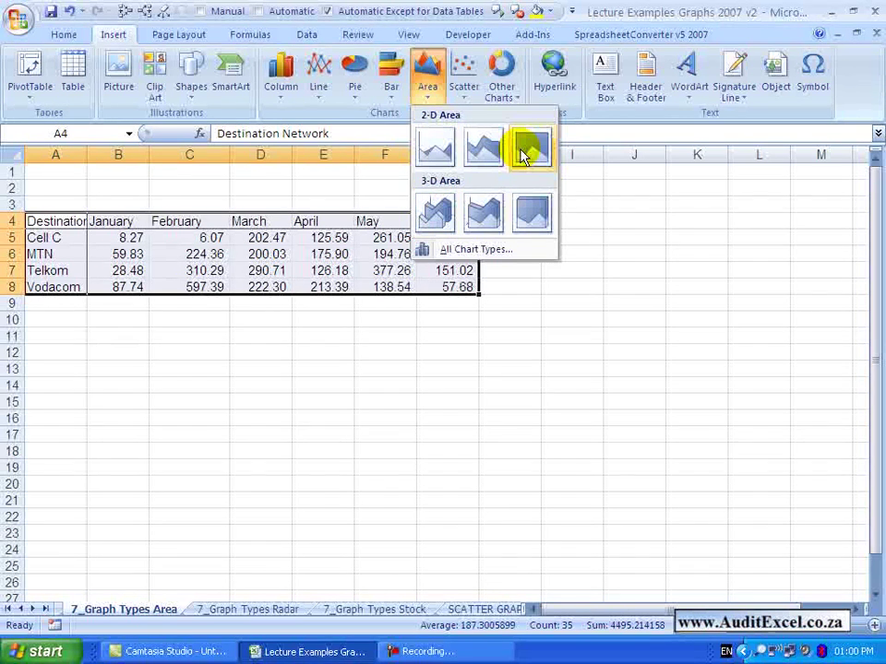
mouse_move(483, 148)
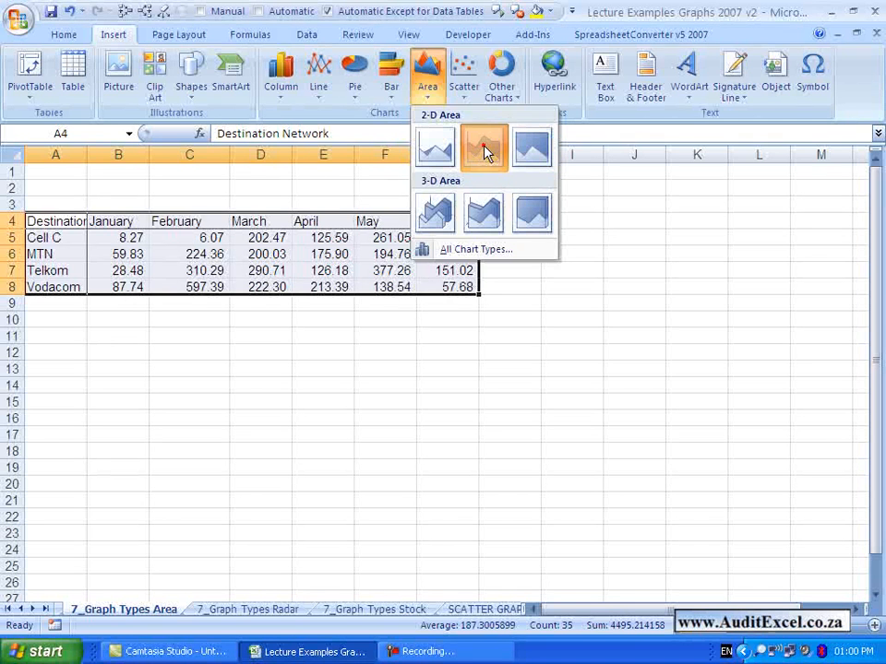
Step: Insert a Stacked Area chart, try networks on the X axis, then restore months January–June there
click(484, 147)
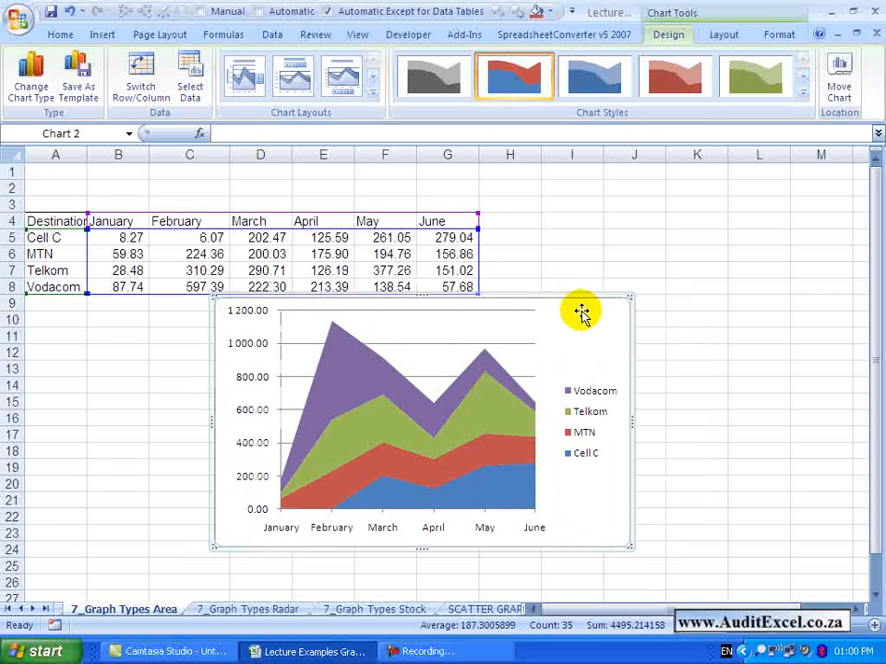
mouse_move(414, 317)
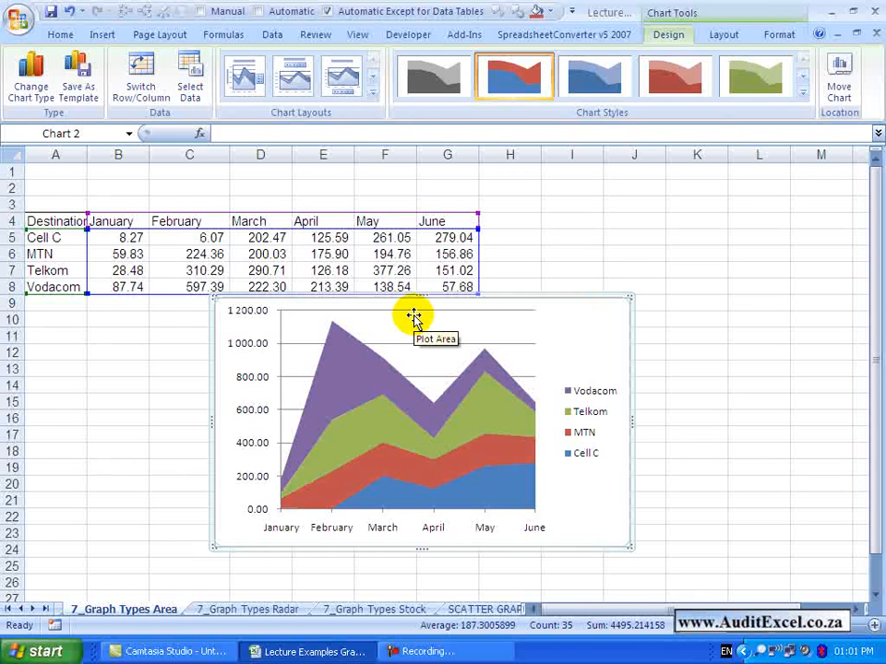
mouse_move(416, 434)
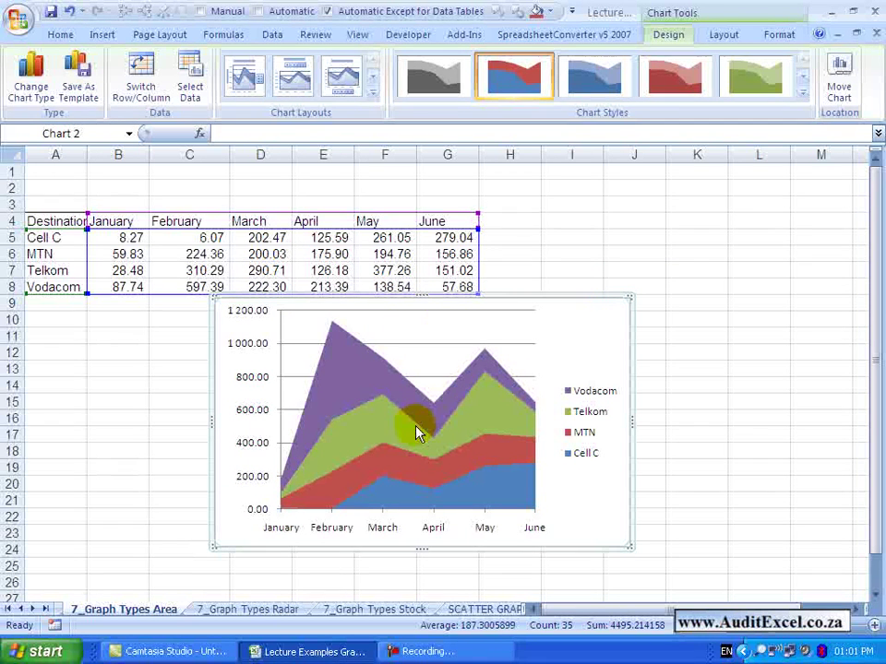
mouse_move(214, 186)
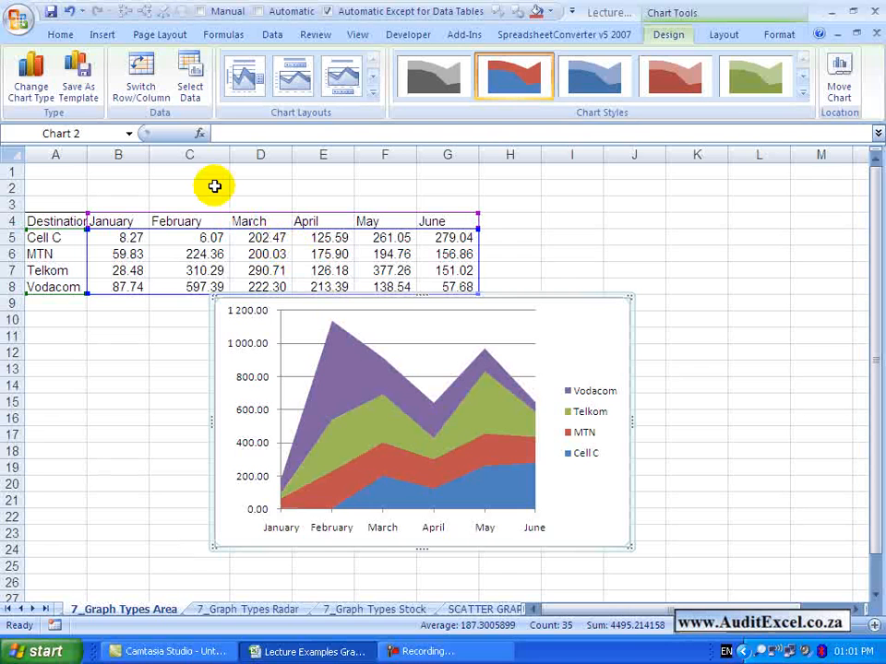
click(141, 73)
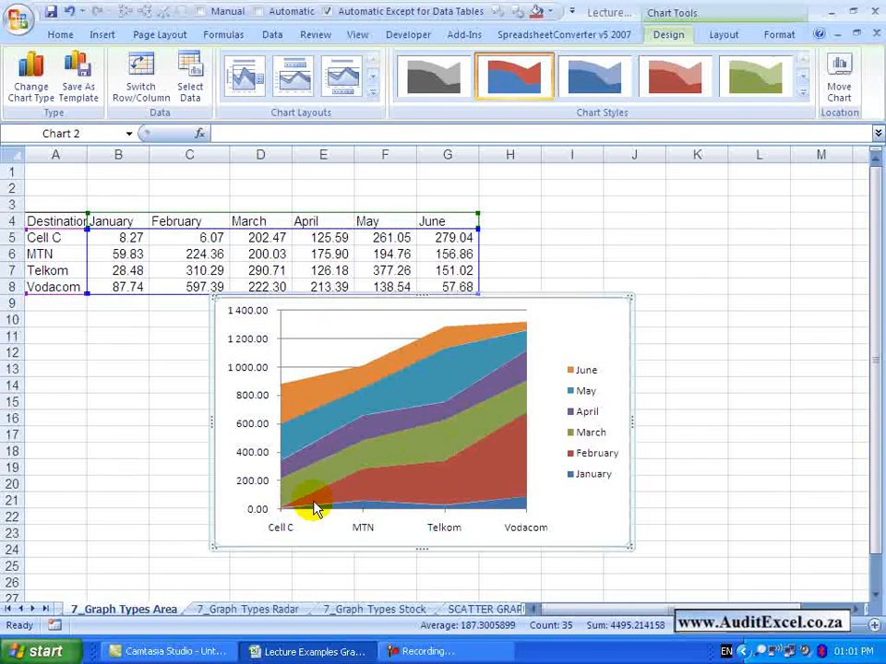
mouse_move(421, 515)
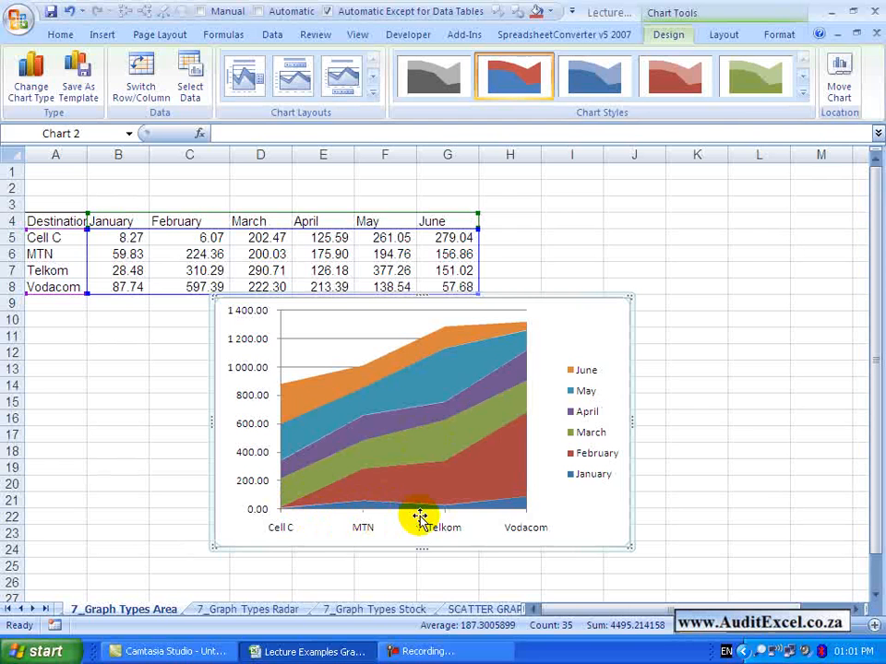
mouse_move(521, 386)
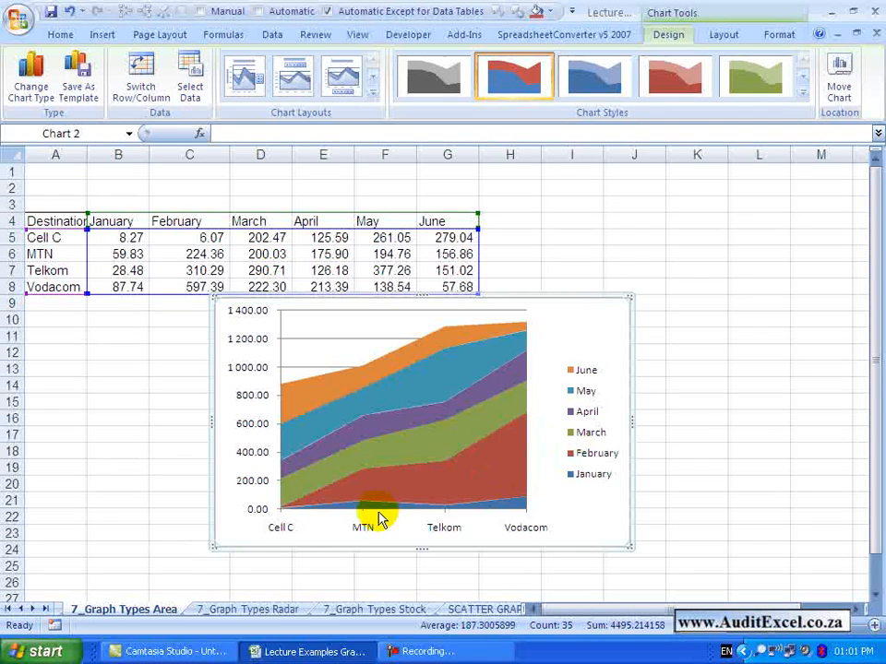
mouse_move(162, 151)
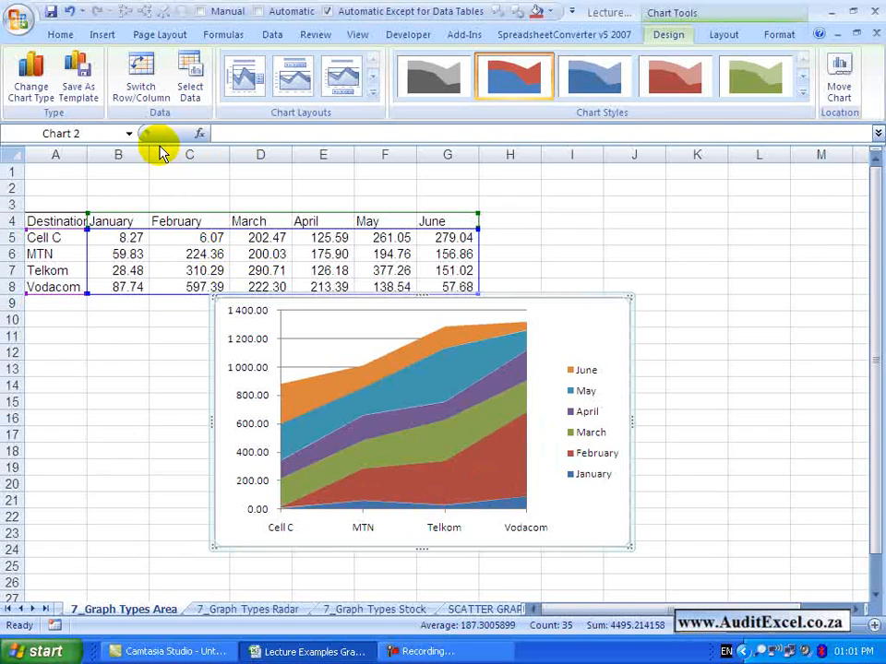
click(140, 77)
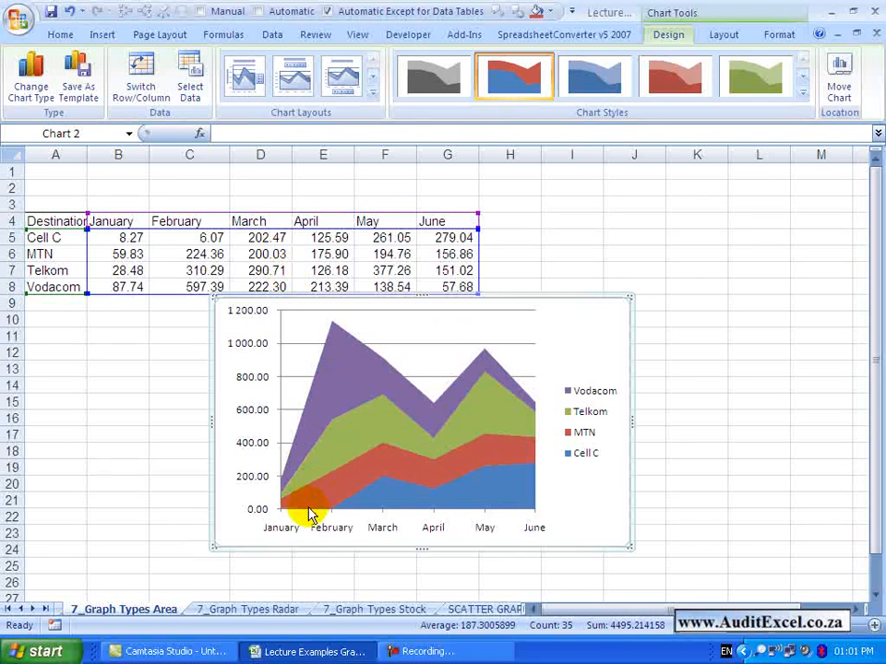
mouse_move(348, 528)
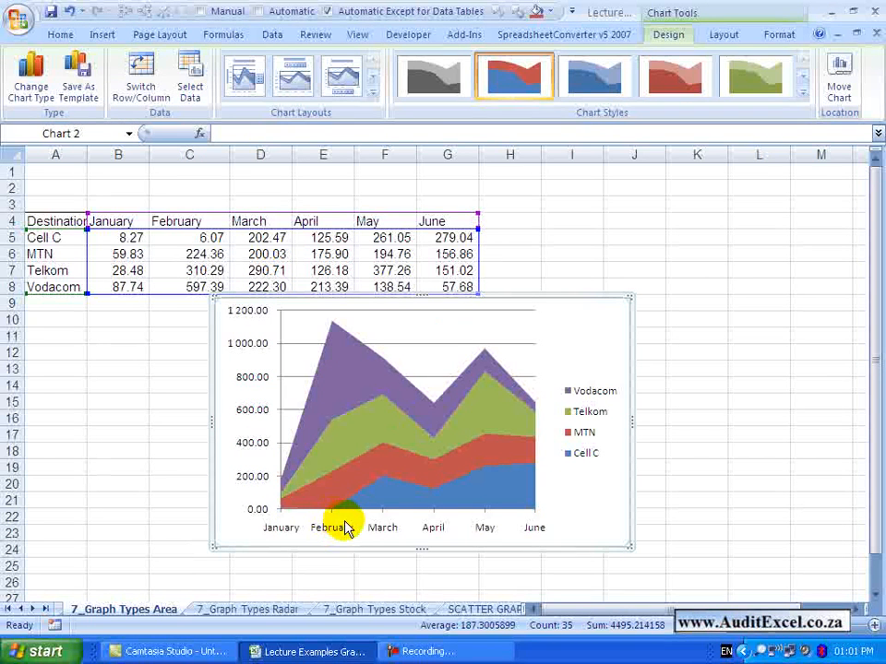
mouse_move(382, 502)
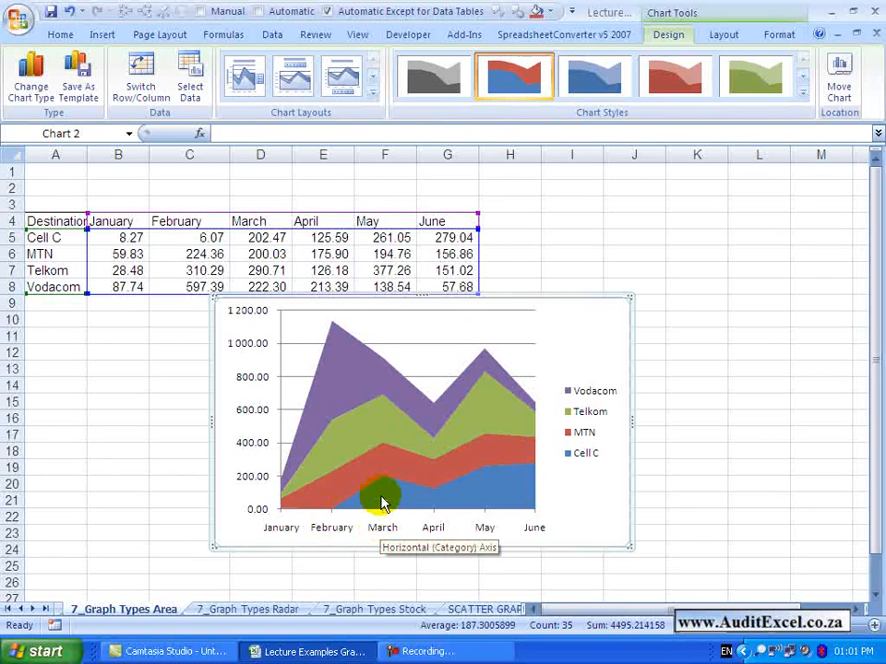
mouse_move(591, 411)
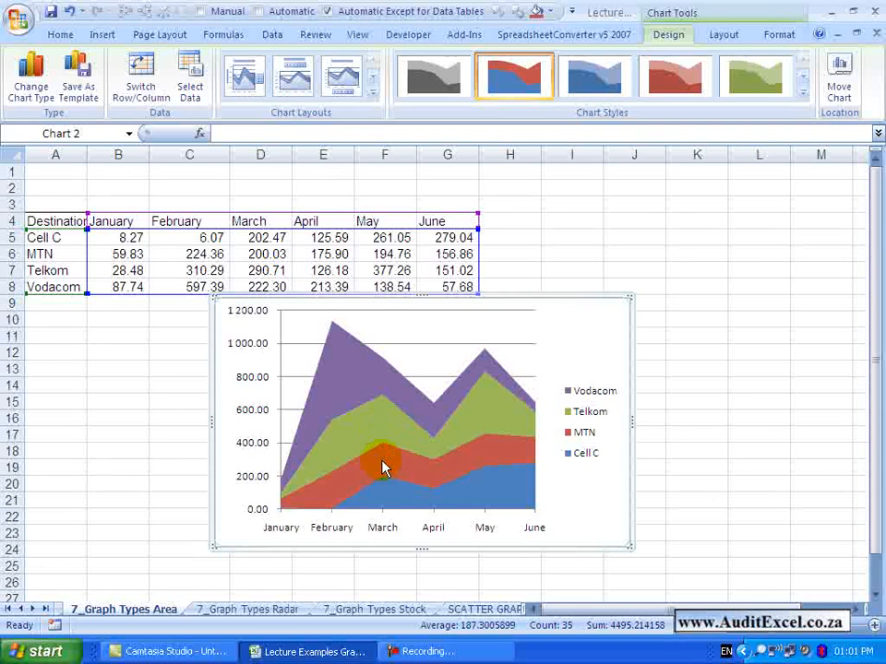
mouse_move(384, 461)
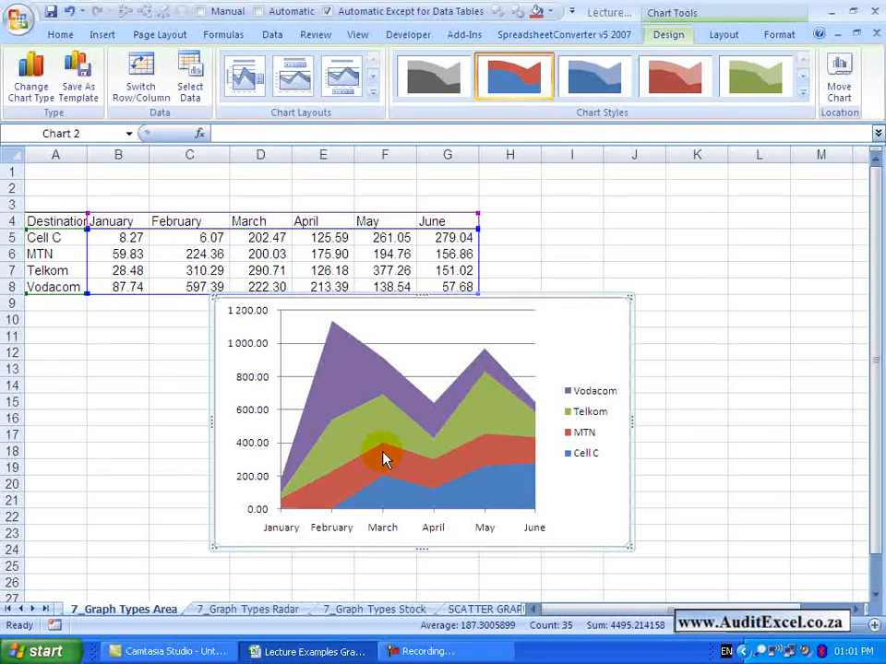
mouse_move(378, 351)
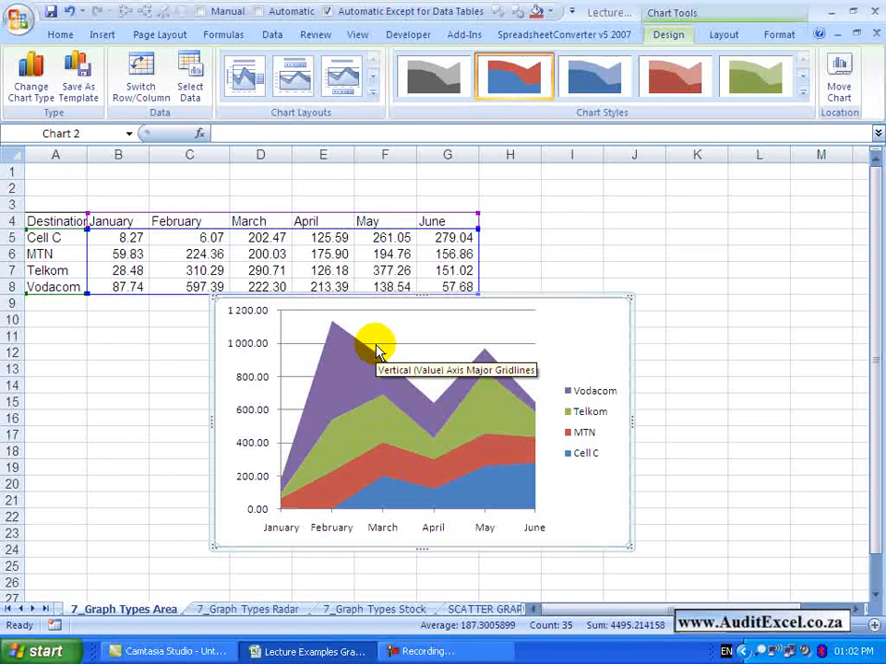
mouse_move(369, 400)
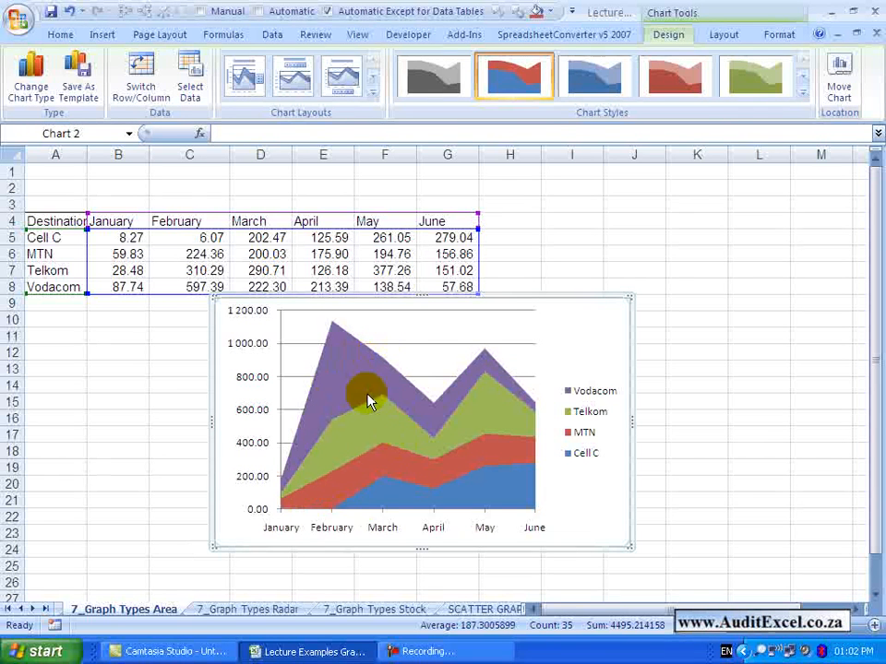
mouse_move(310, 443)
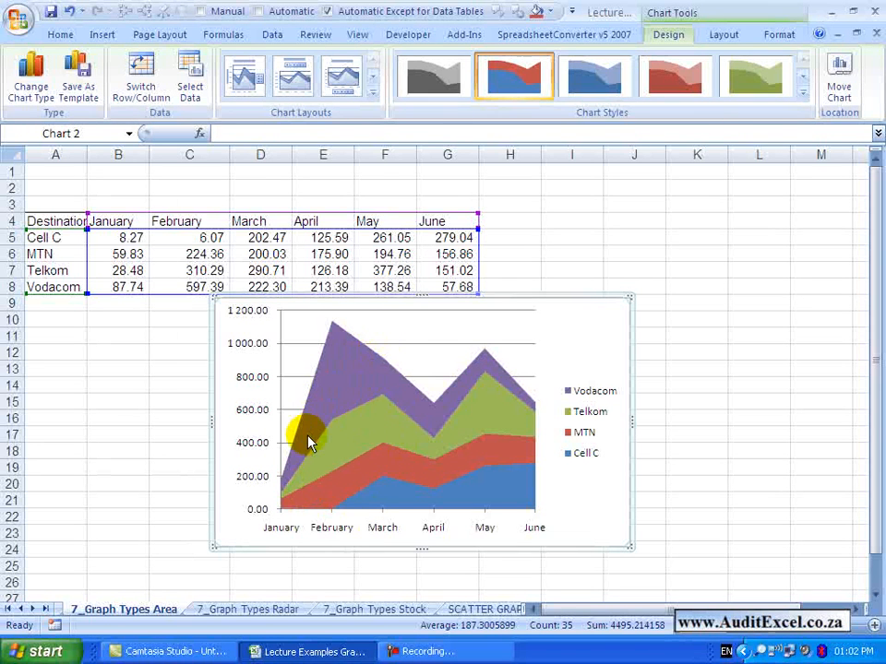
Step: Apply a layout with title and data table plus a black chart style, then select the Vodacom series
click(373, 99)
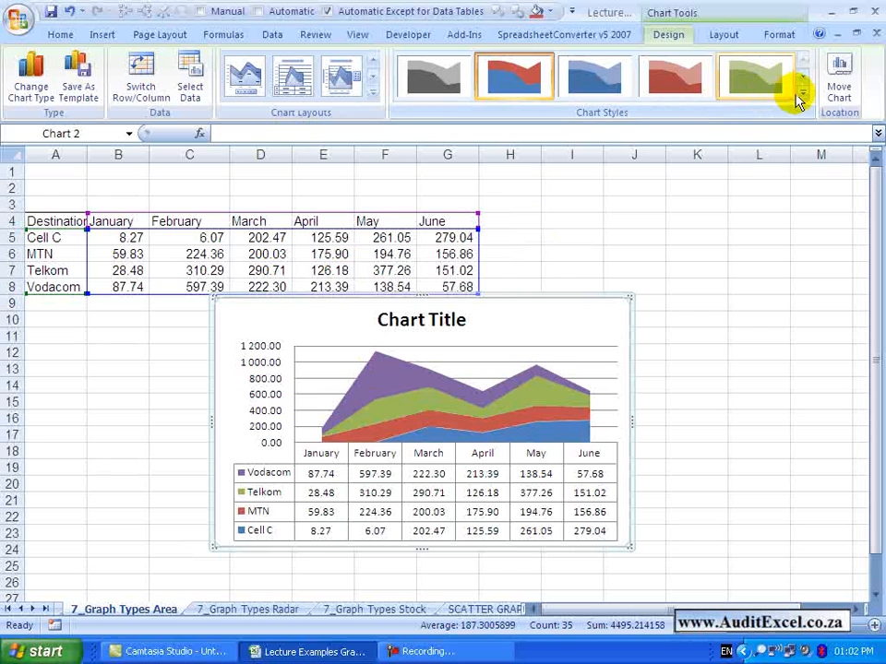
click(799, 100)
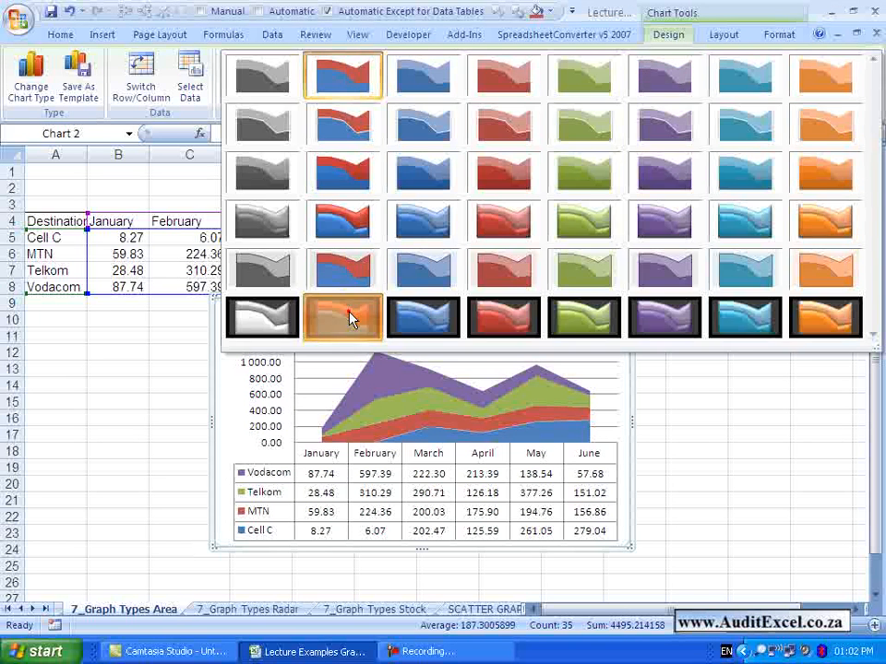
click(343, 318)
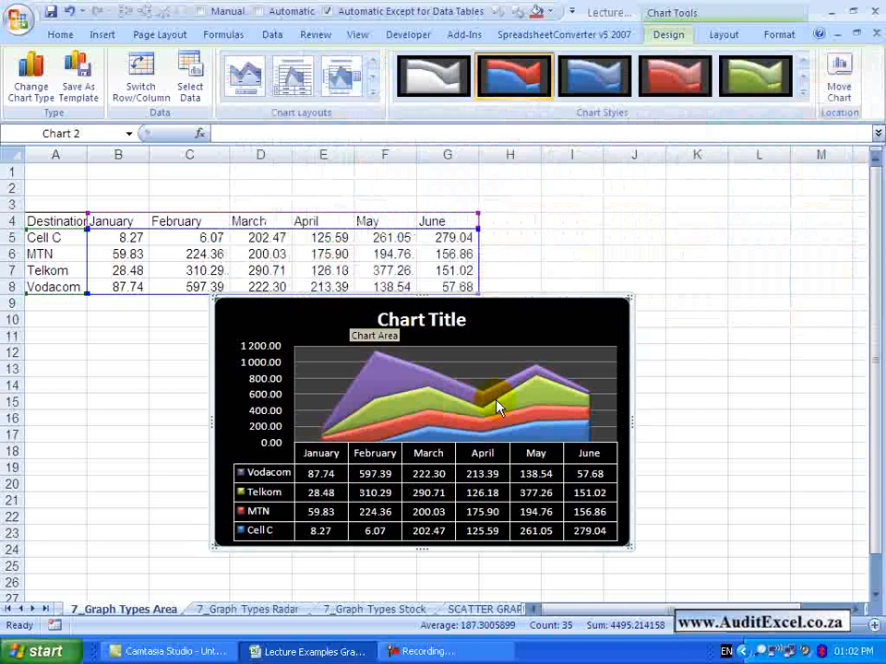
mouse_move(376, 377)
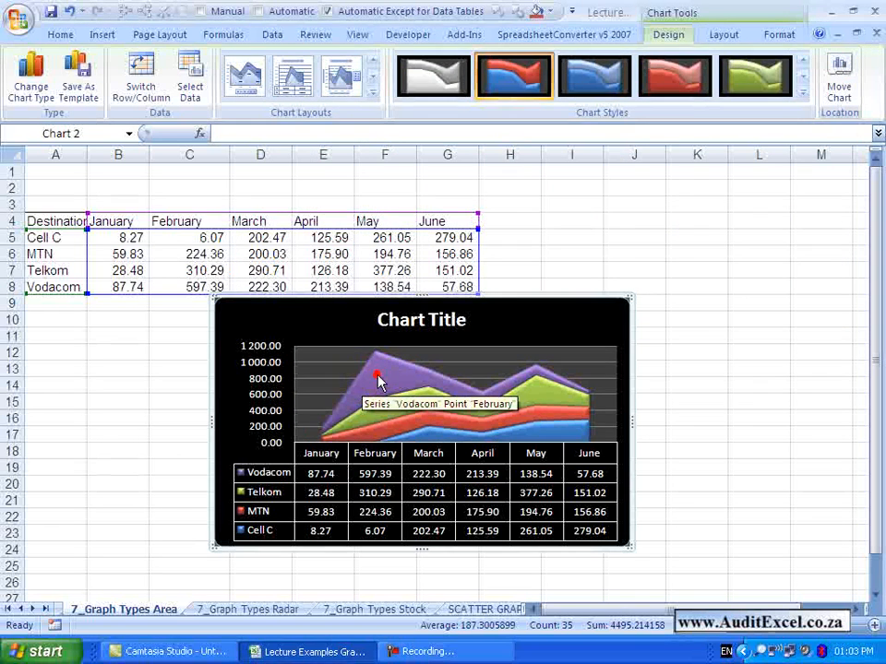
click(378, 379)
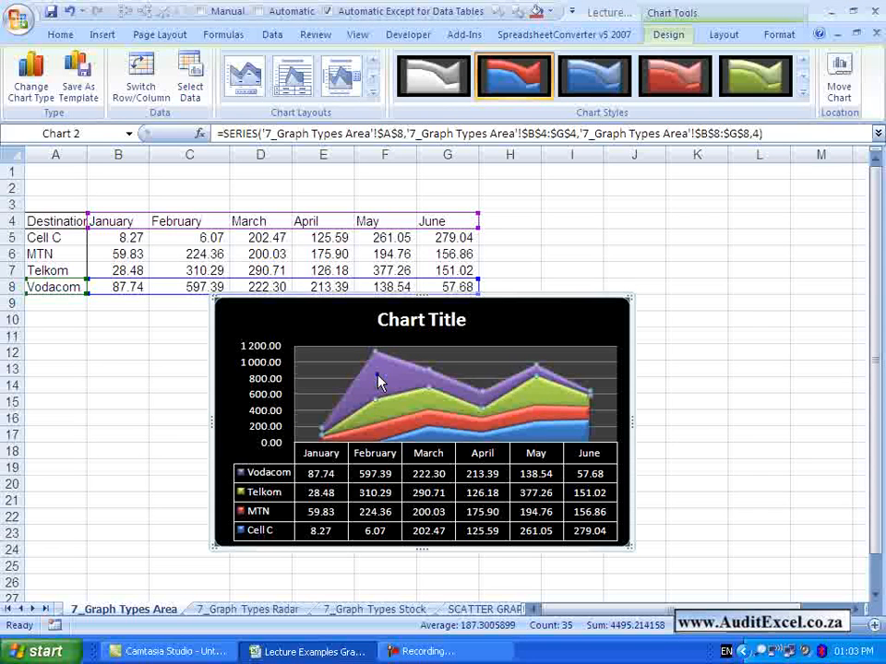
right_click(378, 380)
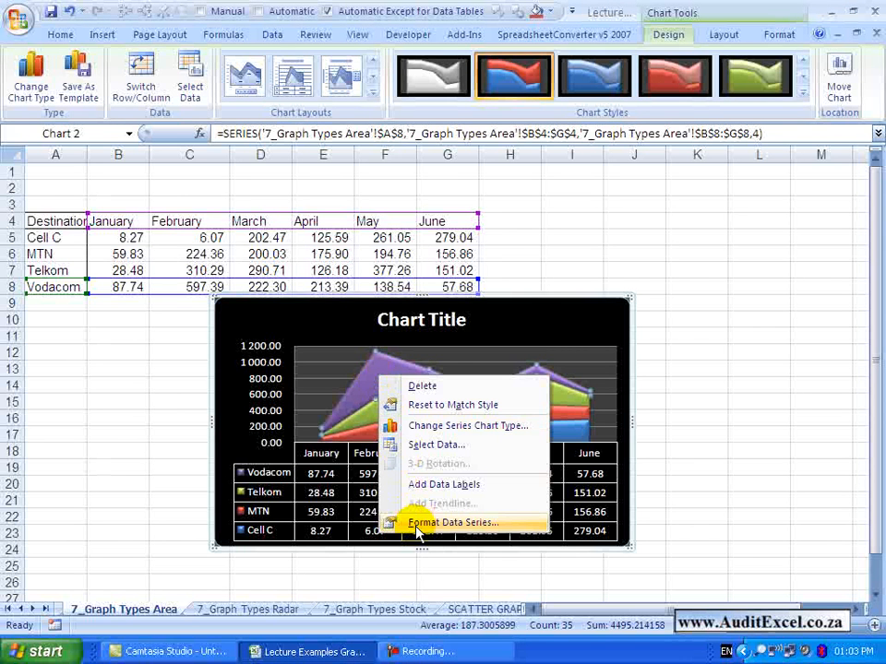
click(453, 522)
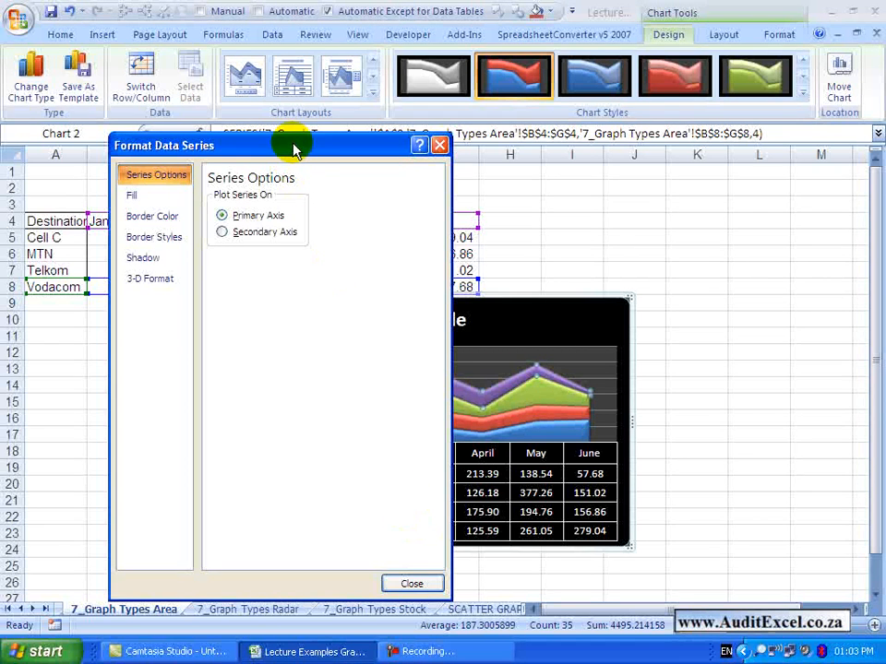
drag(296, 149, 203, 125)
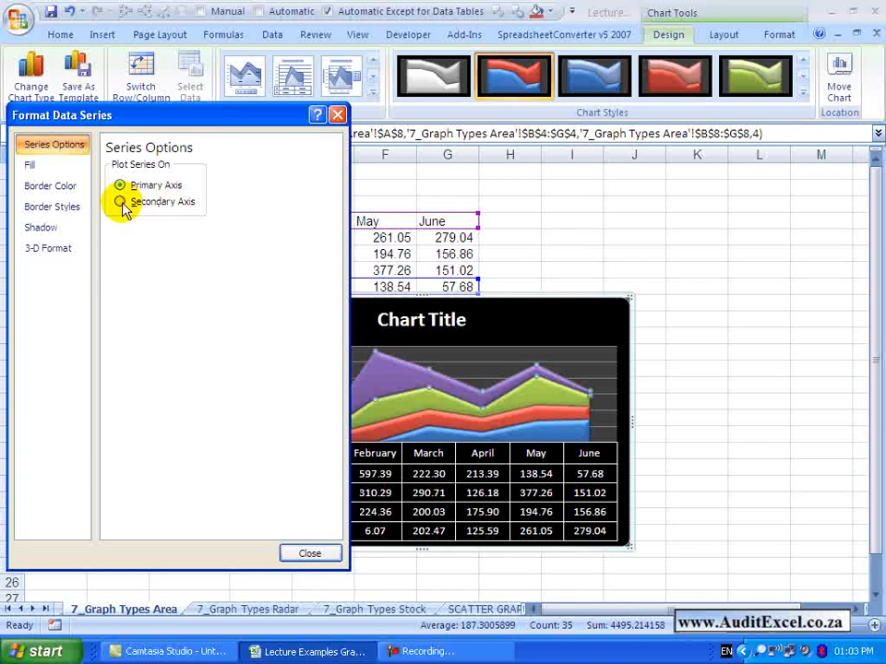
click(118, 202)
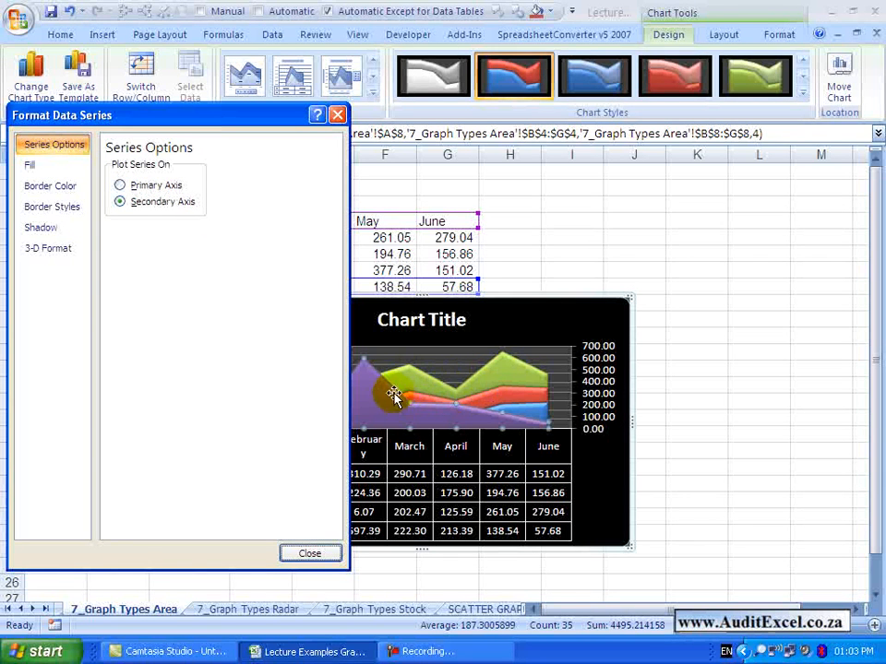
click(120, 184)
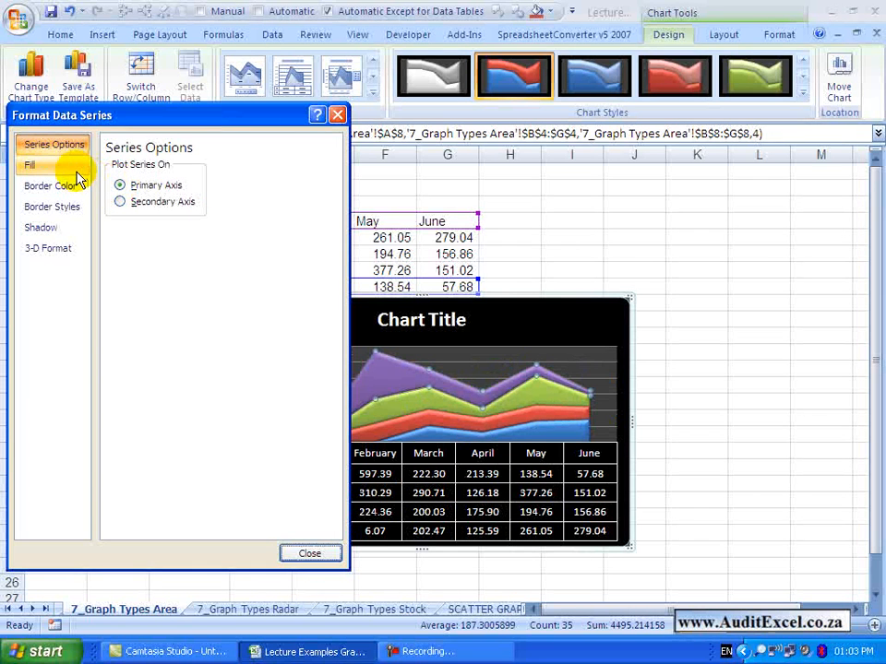
click(30, 164)
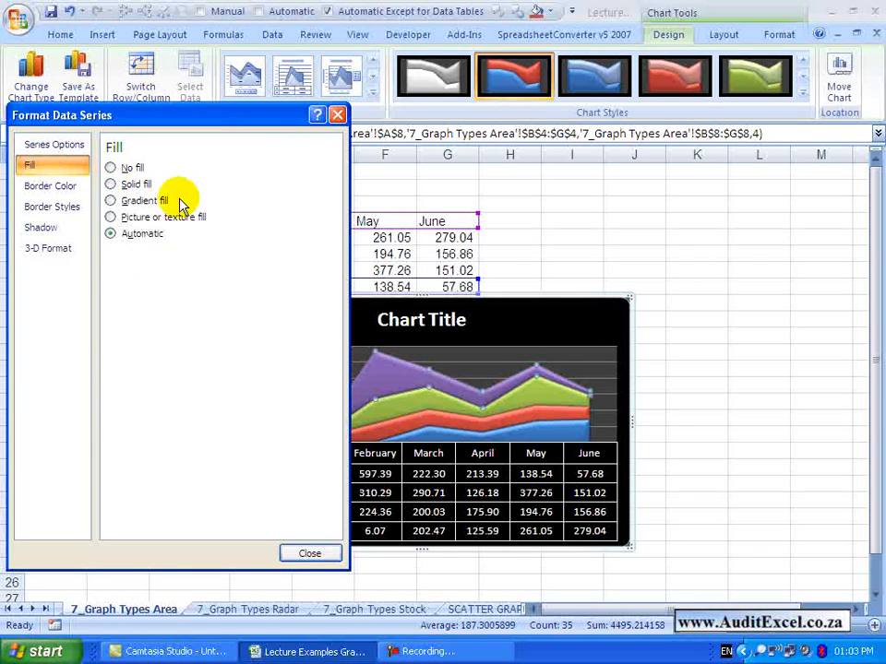
click(52, 207)
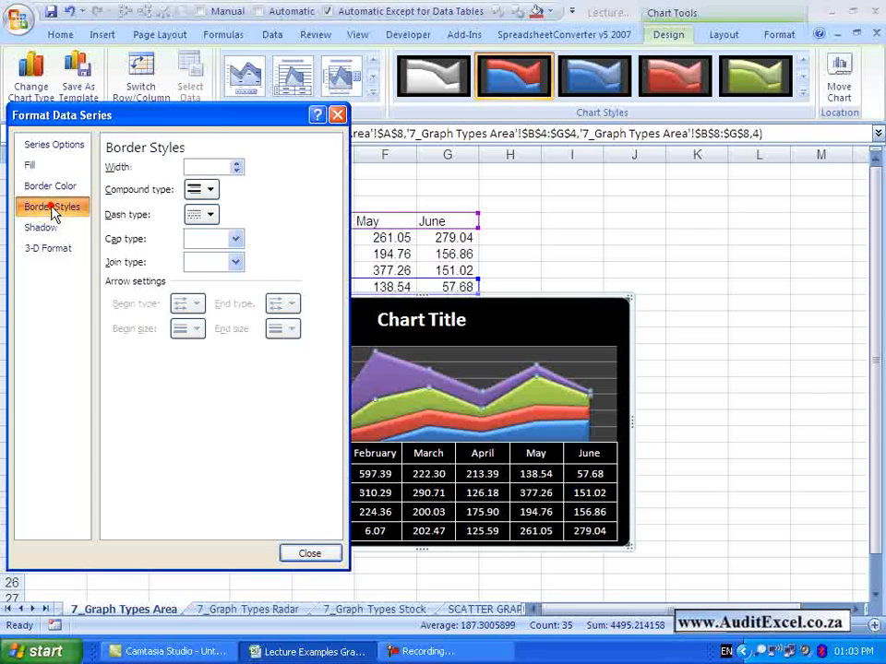
click(40, 229)
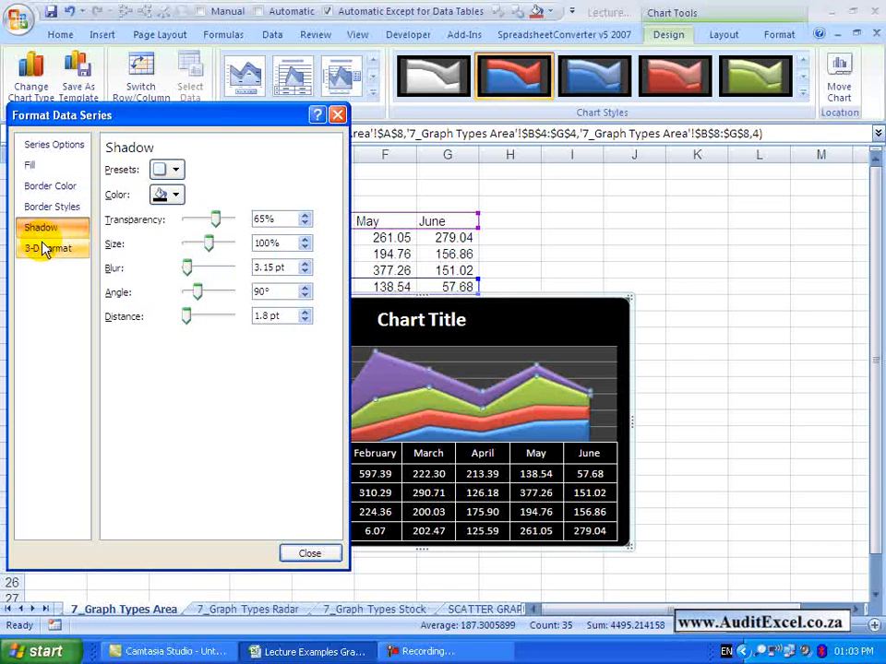
click(54, 144)
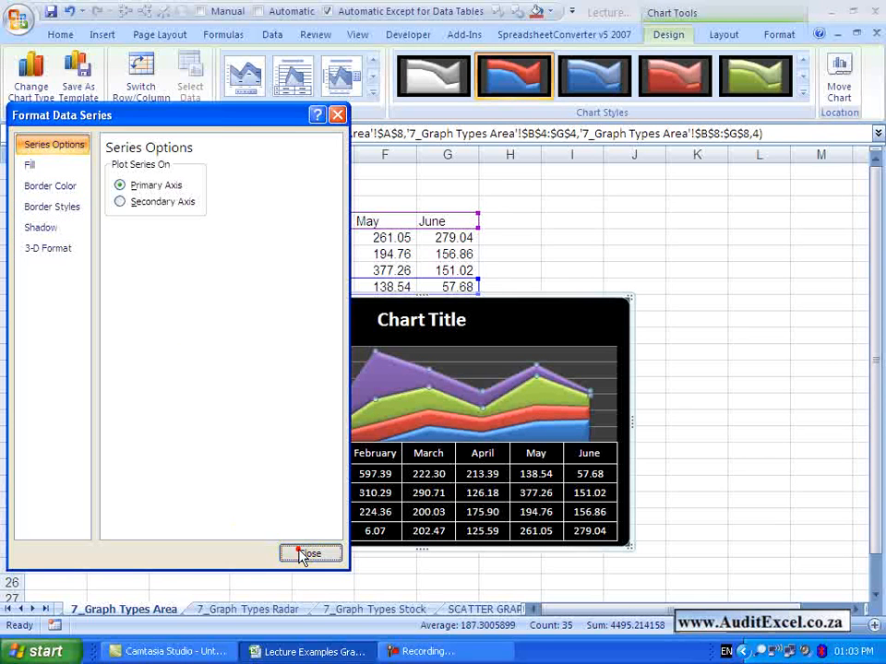
click(310, 554)
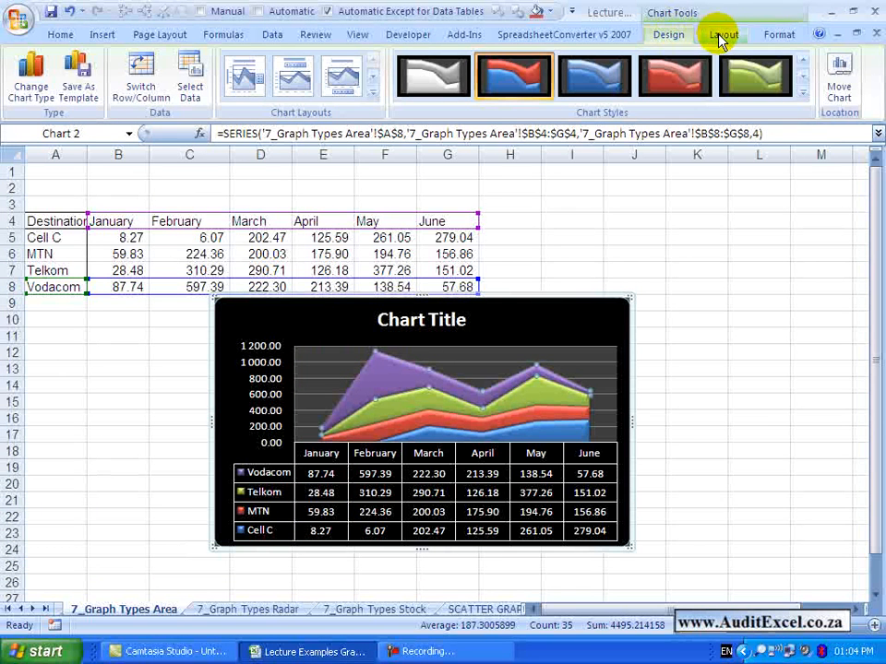
Step: Add Drop Lines from the Layout Lines menu, then return to the worksheet cells
click(723, 33)
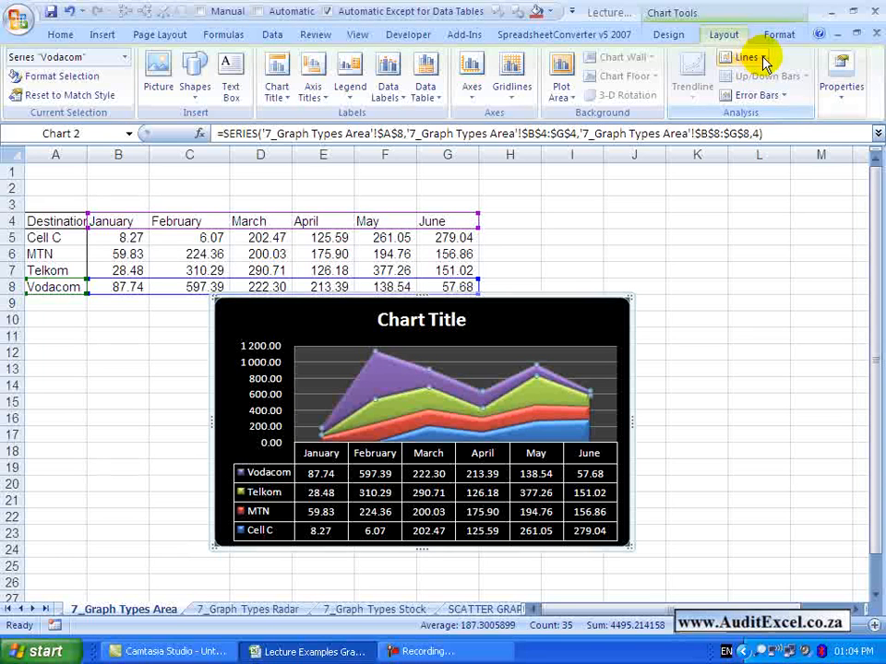
click(746, 57)
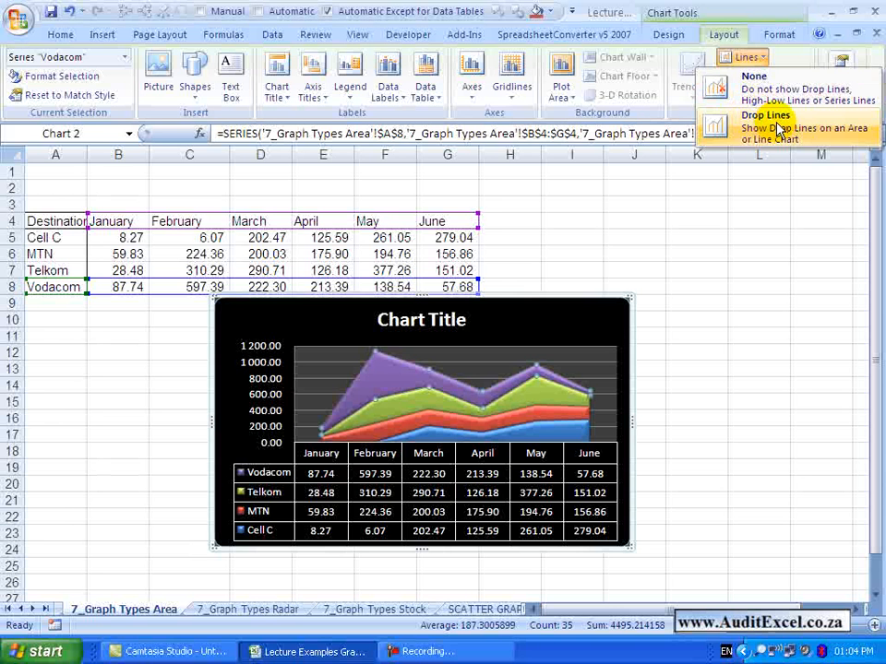
click(766, 127)
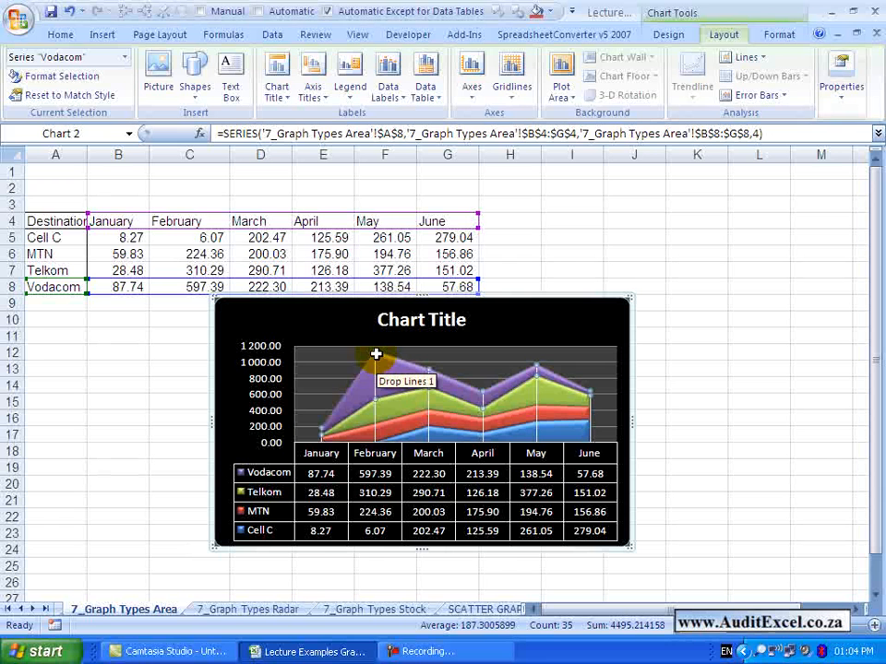
mouse_move(377, 389)
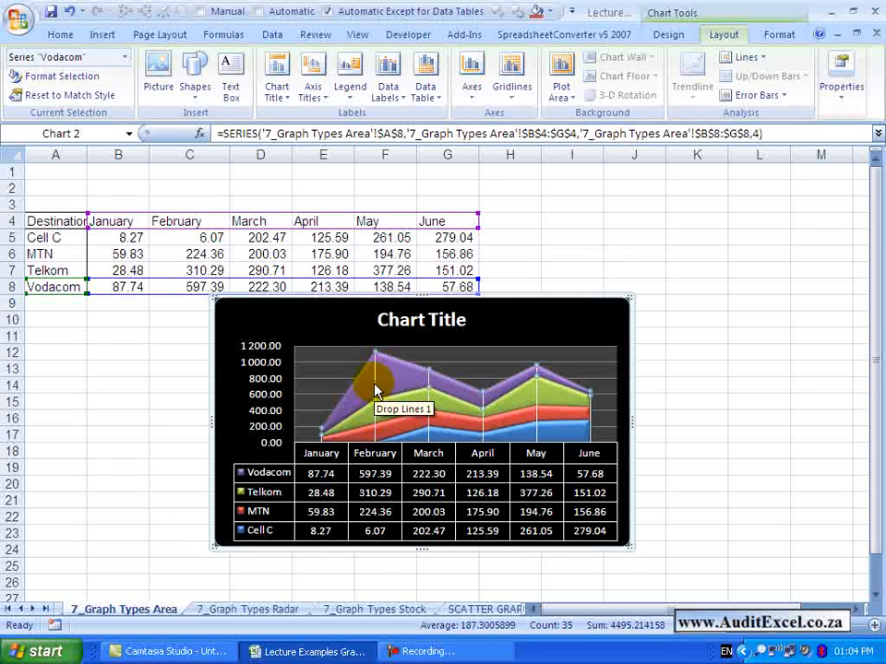
mouse_move(336, 423)
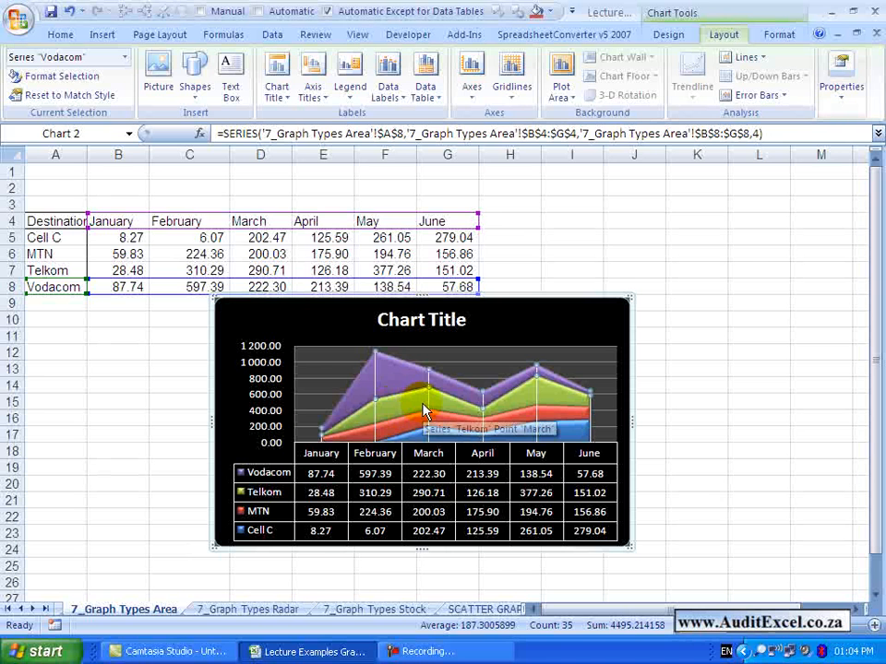
click(118, 201)
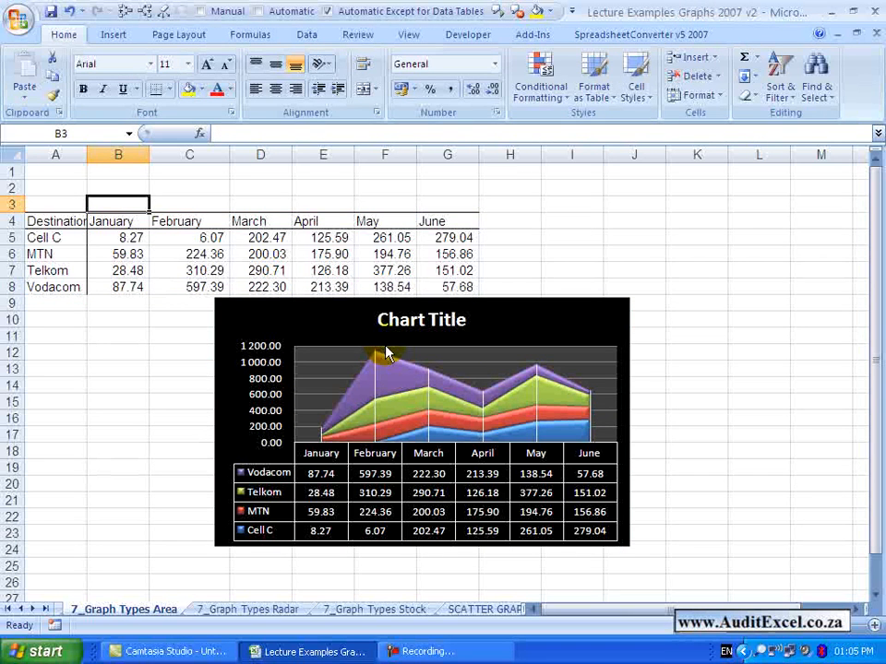
mouse_move(336, 424)
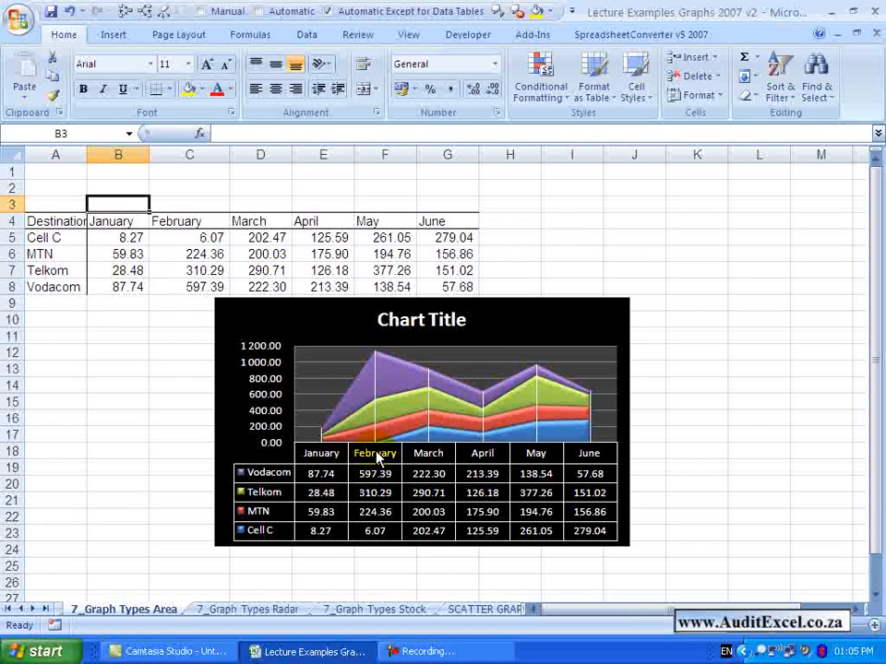
mouse_move(516, 461)
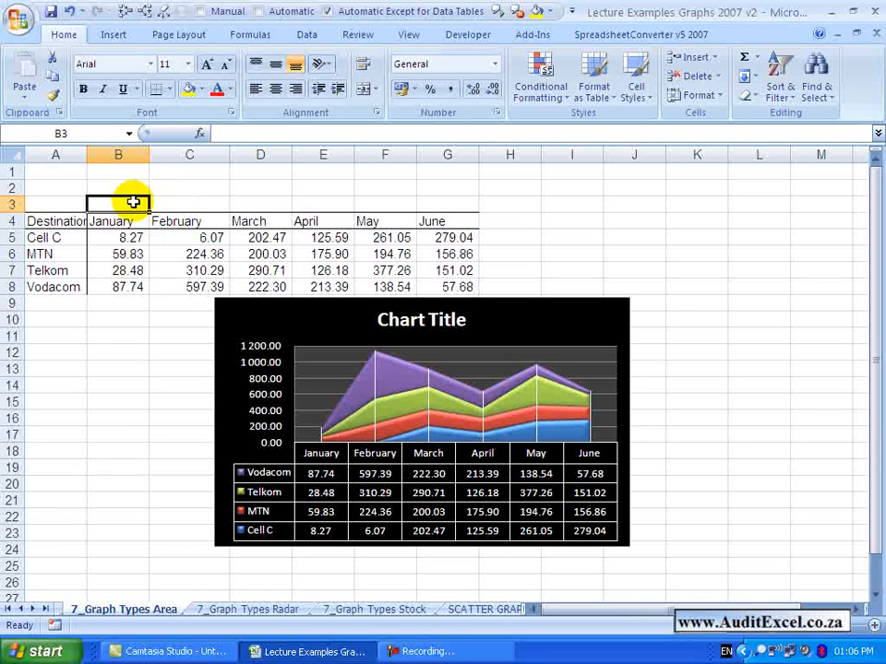
Step: Enter quarter labels Qtr 1 above January and Qtr 2 above April, then select the chart
text(Qtr 2)
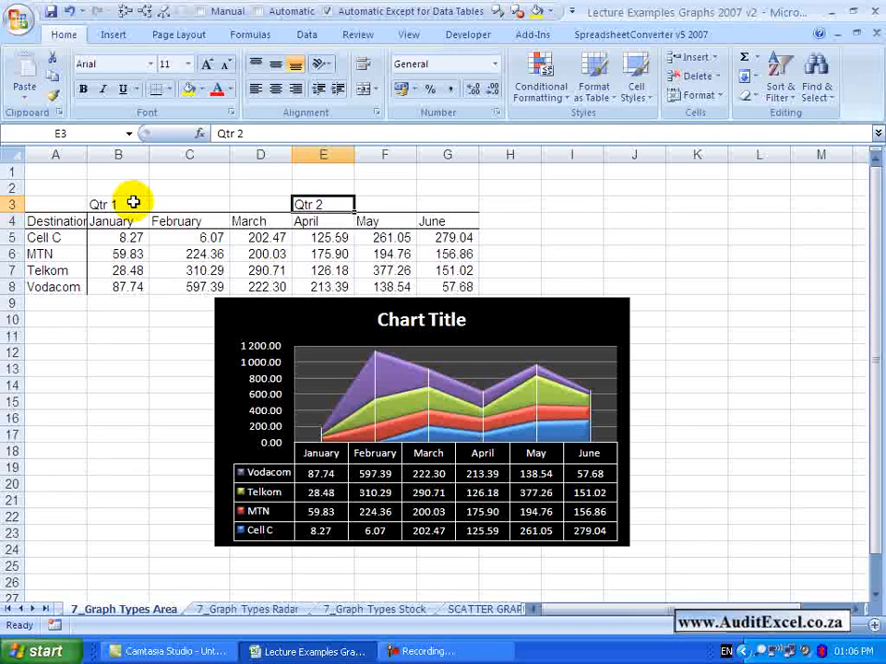
click(118, 203)
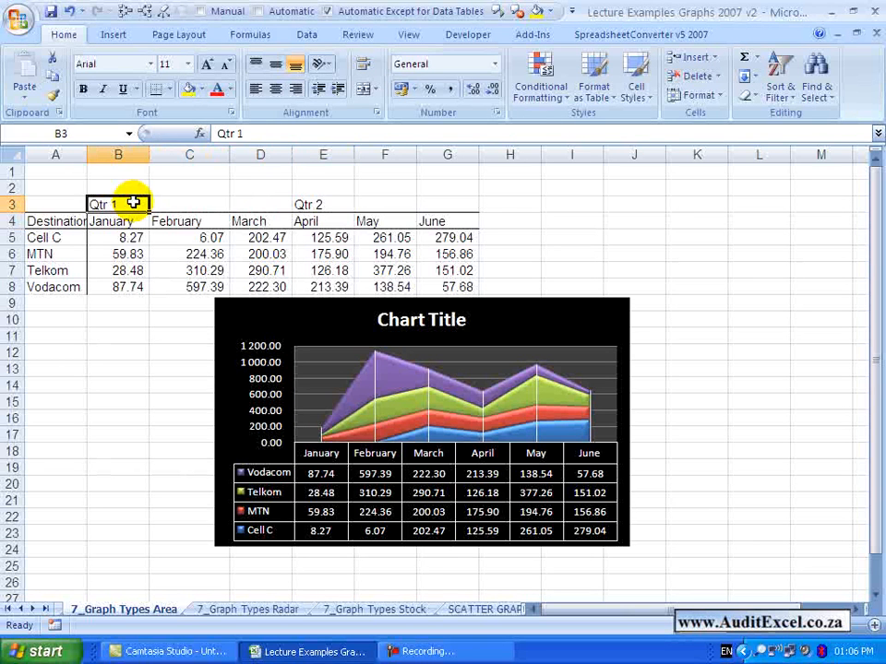
click(189, 203)
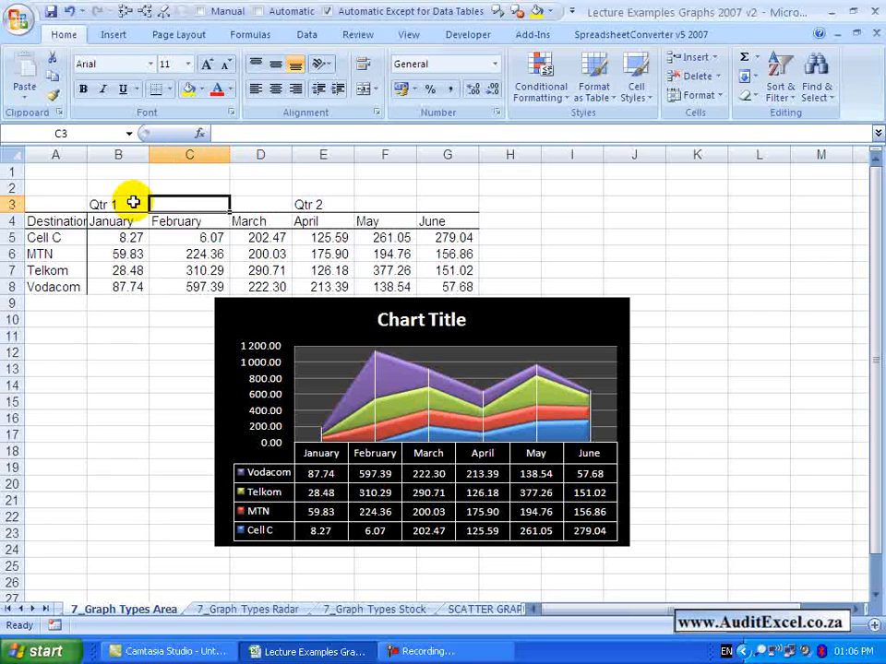
click(118, 203)
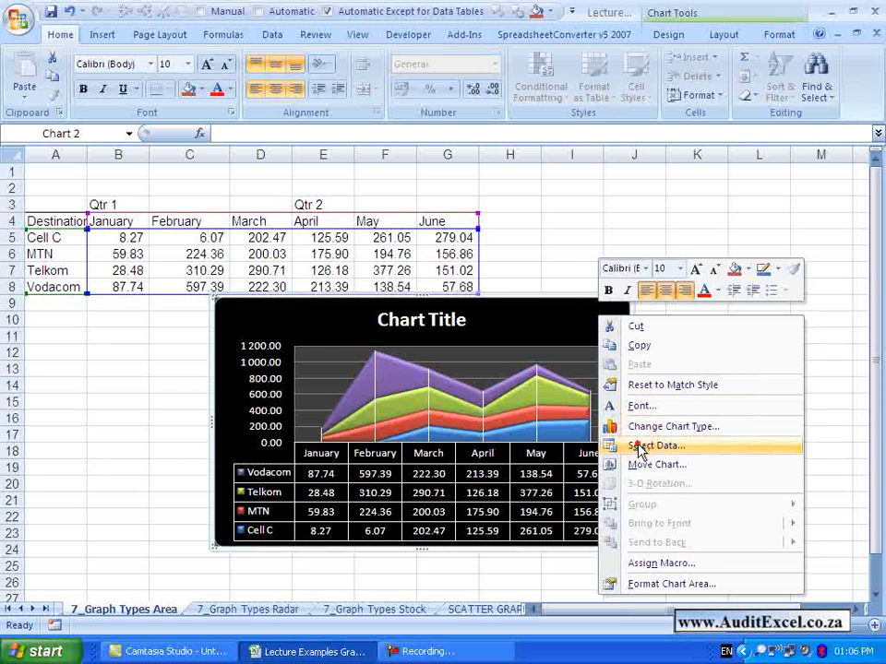
Step: Set the horizontal axis labels to B3:G4 via Select Data so months group under Qtr 1 and Qtr 2
click(655, 445)
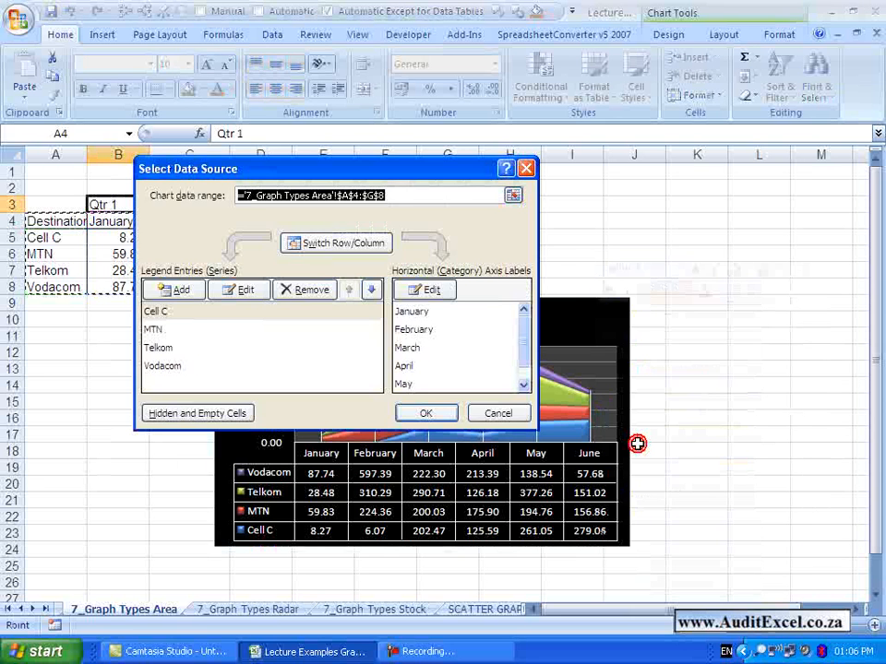
click(424, 288)
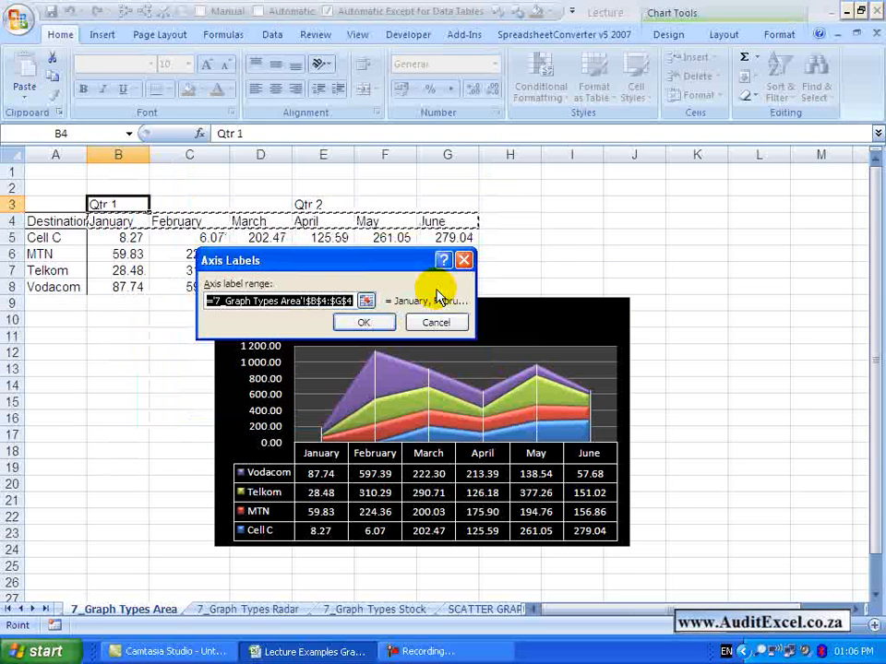
mouse_move(296, 221)
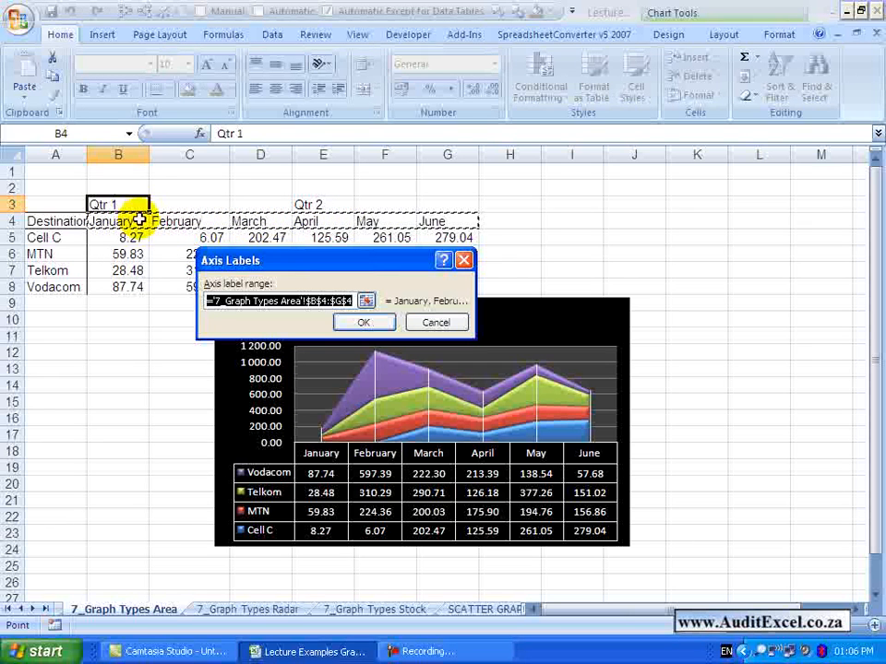
click(118, 203)
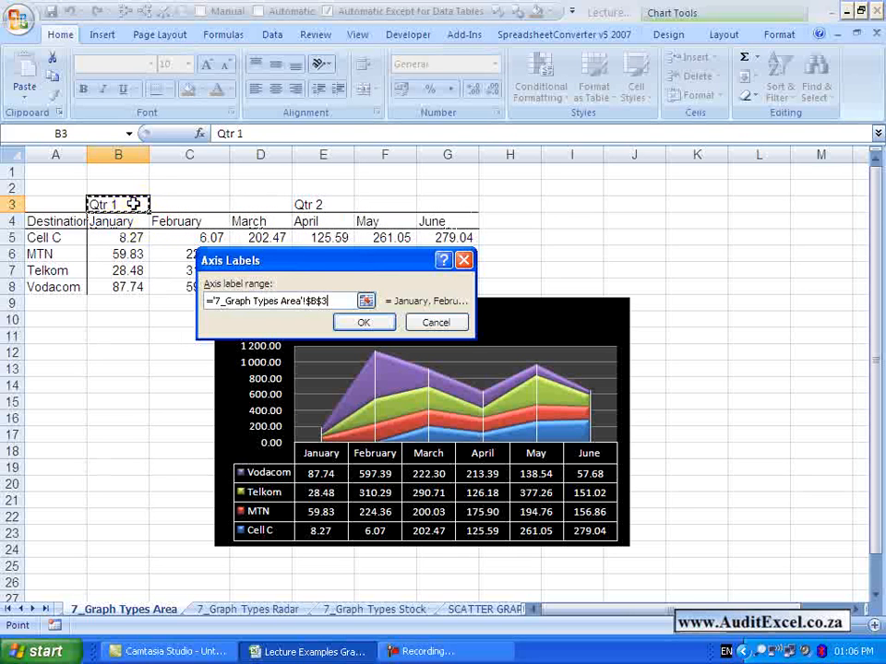
drag(118, 203, 428, 222)
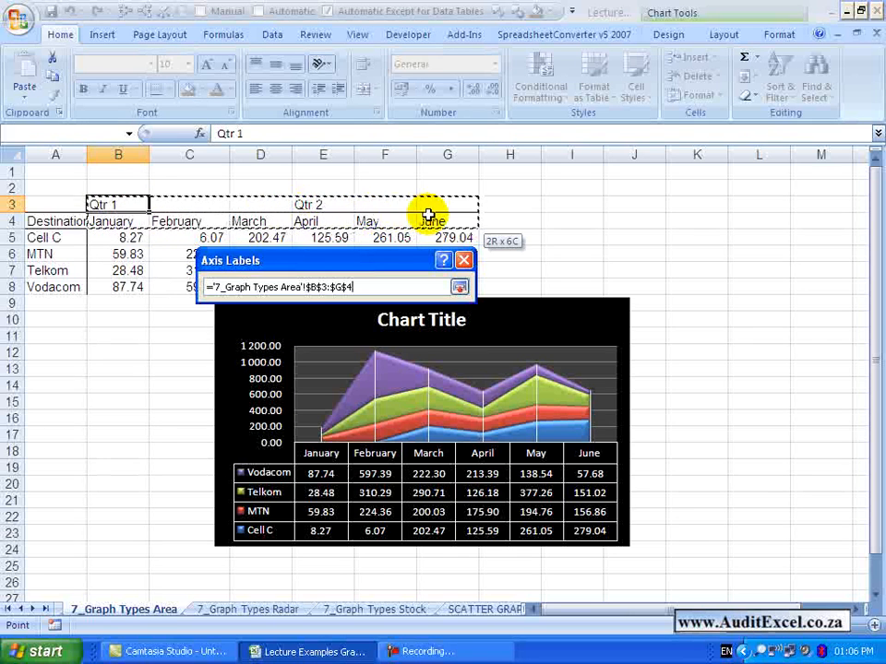
click(460, 287)
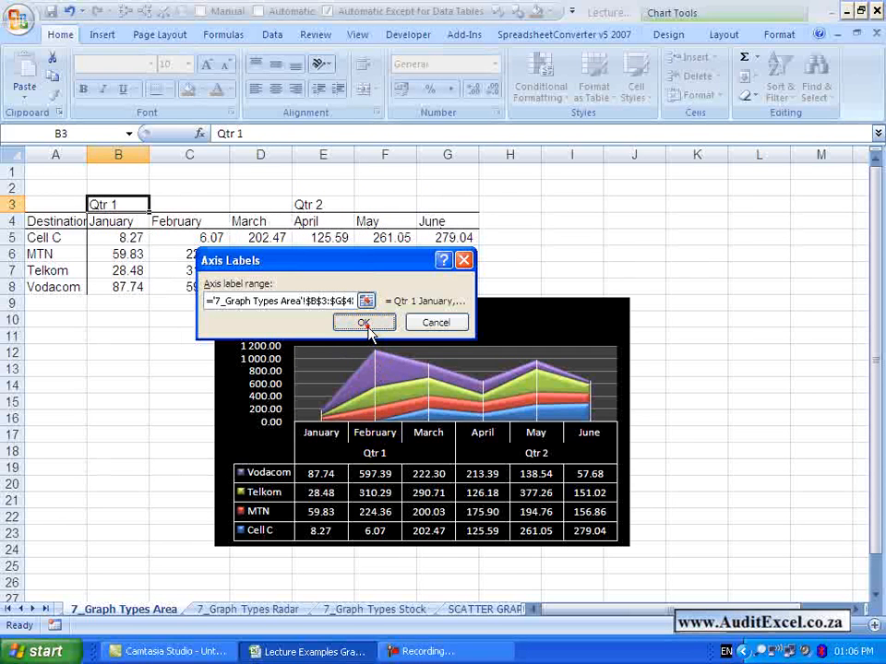
click(364, 321)
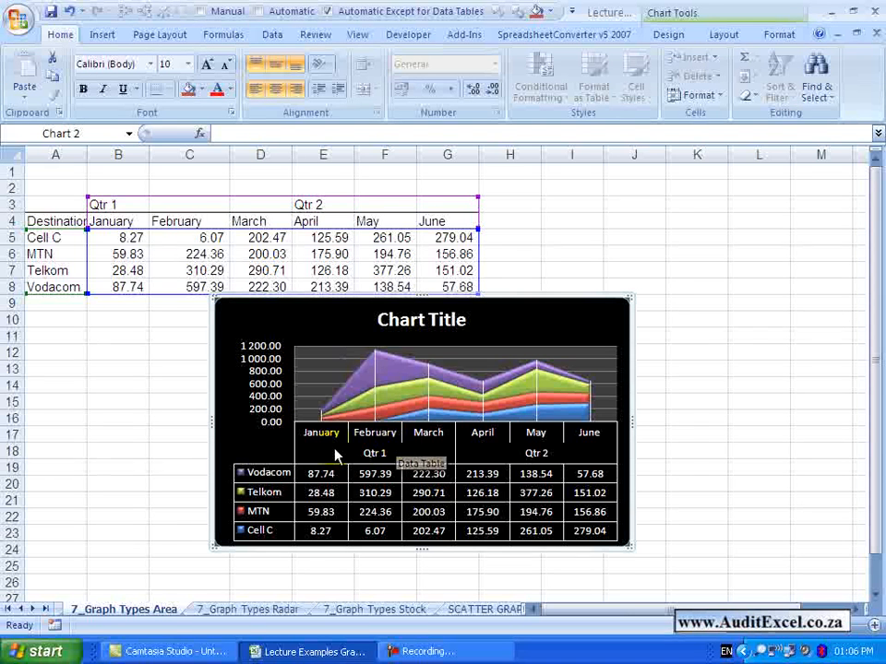
mouse_move(375, 452)
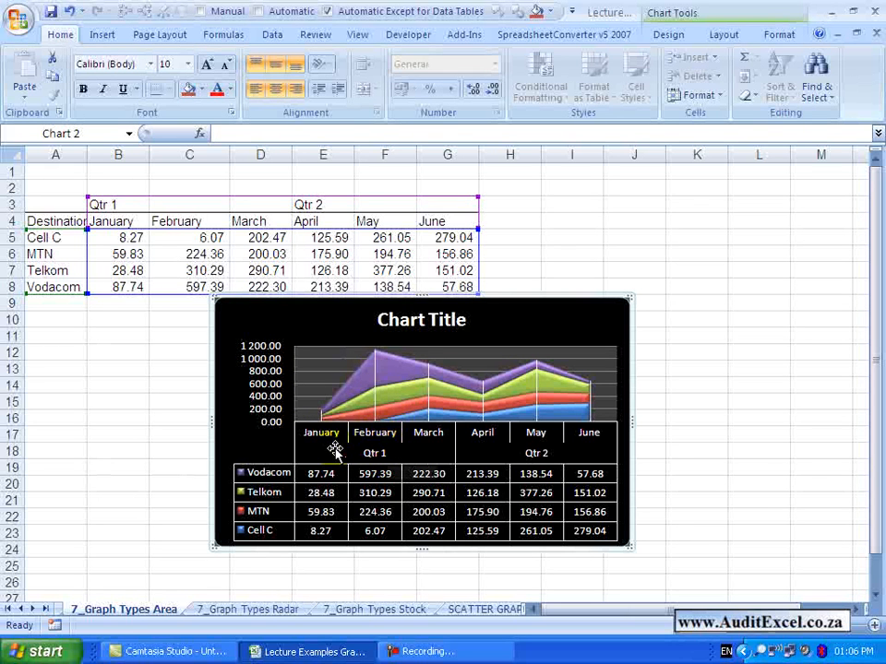
mouse_move(379, 458)
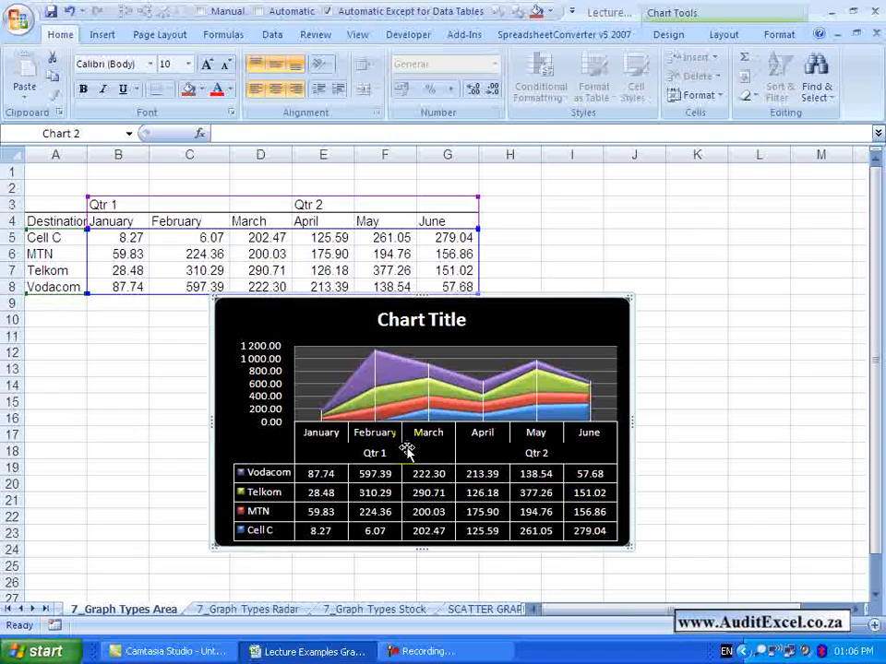
mouse_move(410, 450)
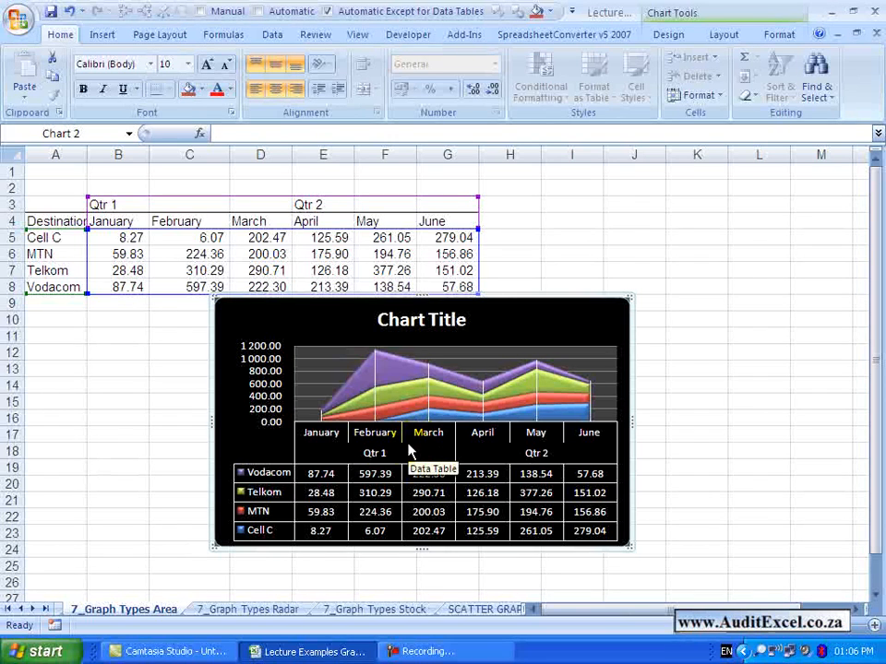